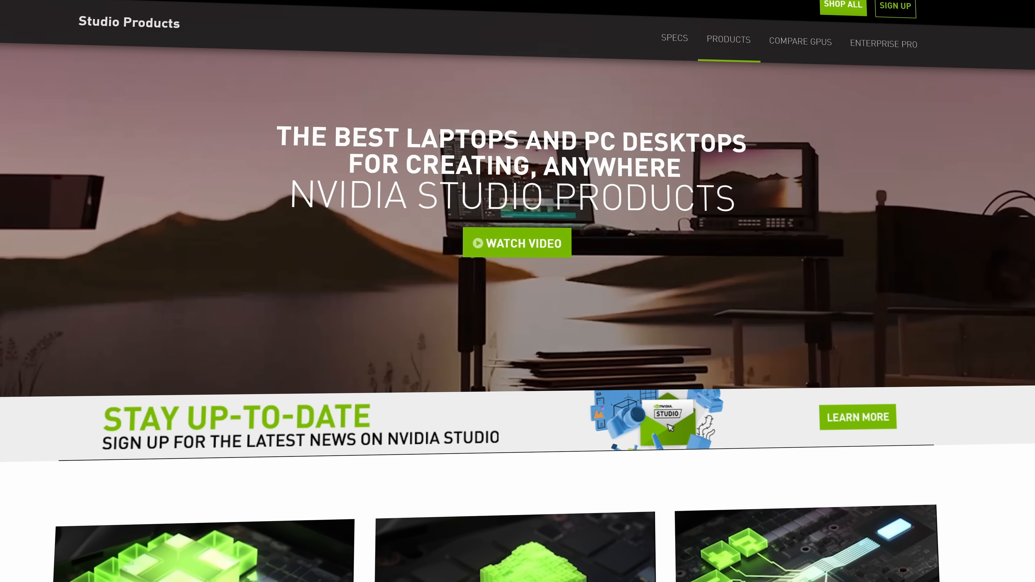
Step: Show the System decode options with NVIDIA hardware-accelerated H.264/H.265 decoding enabled
{"action": "scroll", "scroll_direction": "down", "scroll_amount": 3}
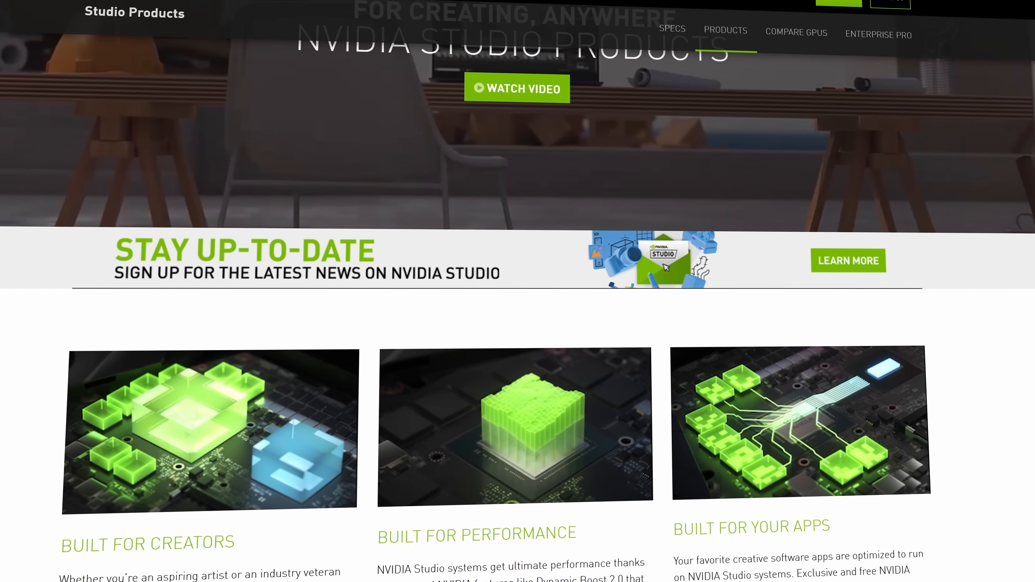
{"action": "scroll", "scroll_direction": "down", "scroll_amount": 3}
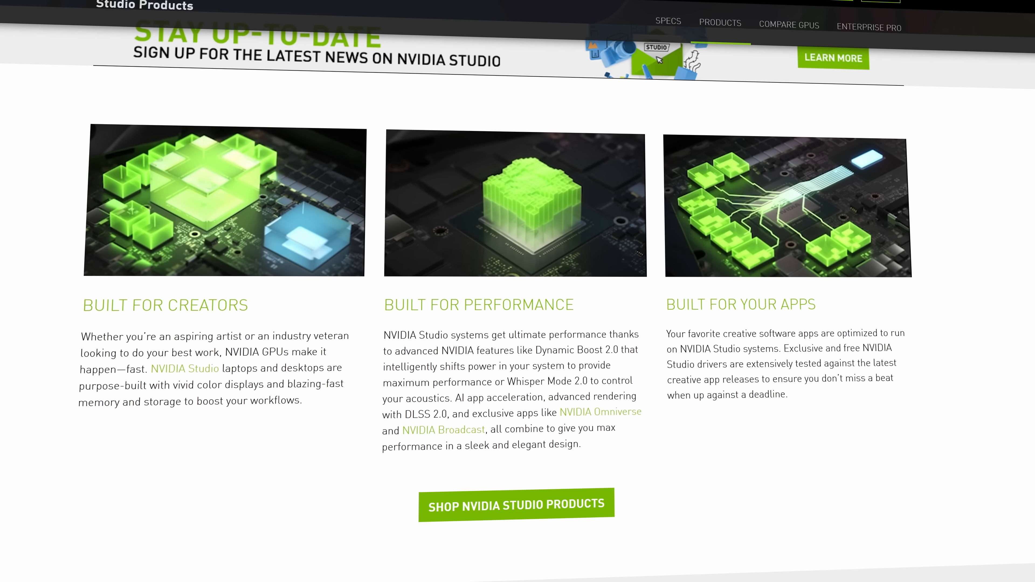
{"action": "scroll", "scroll_direction": "down", "scroll_amount": 3}
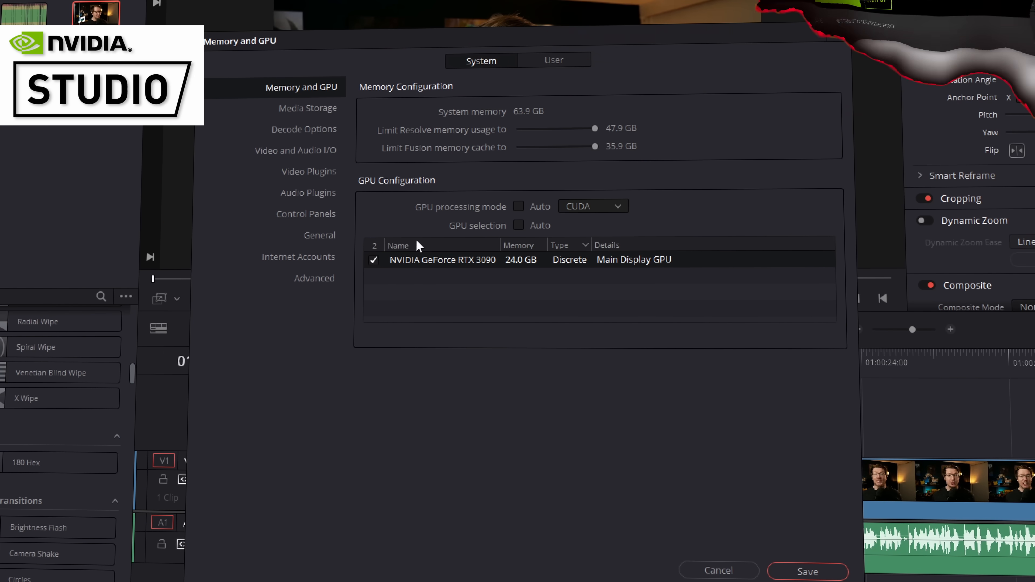
{"action": "left_click", "coordinate": [304, 129]}
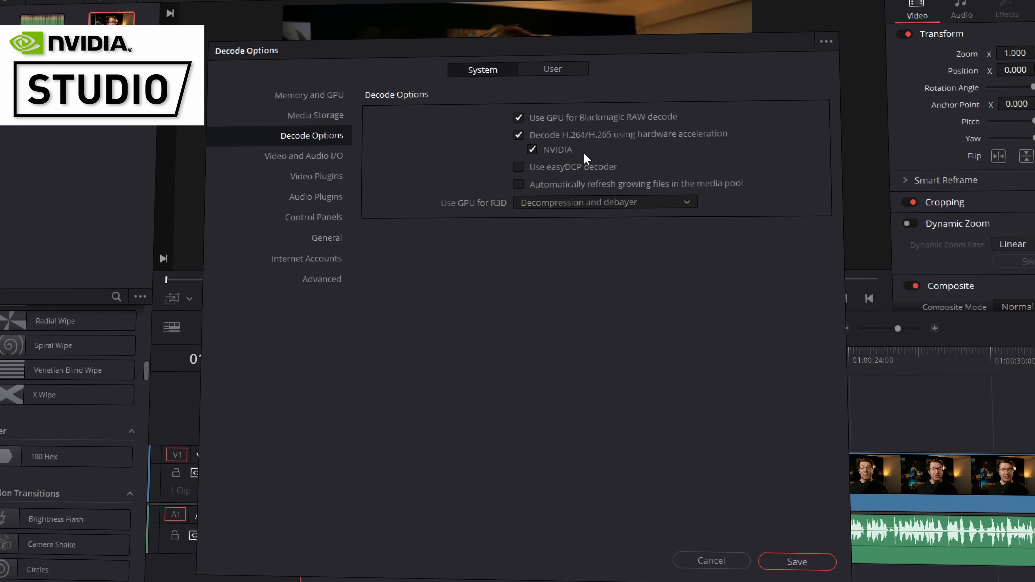
{"action": "left_click", "coordinate": [796, 561]}
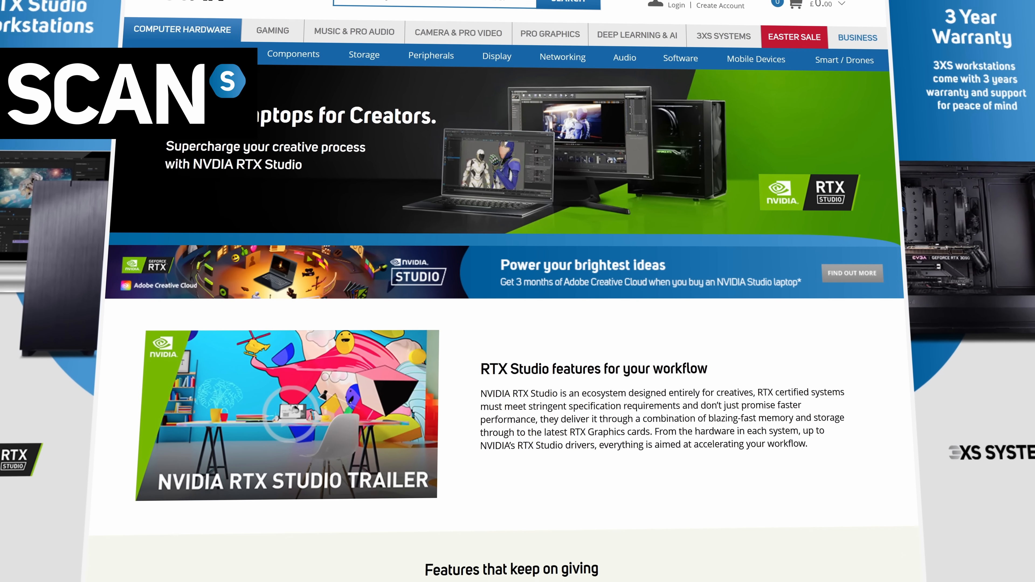
Step: Scroll through Scan's RTX Studio page listing 3XS systems and prices
{"action": "scroll", "scroll_direction": "down", "scroll_amount": 3}
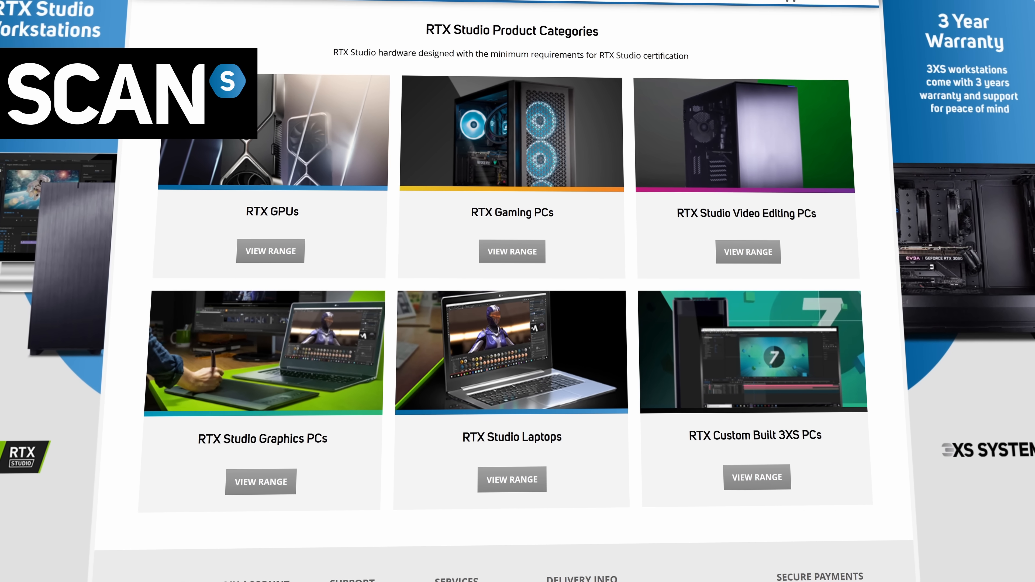
{"action": "scroll", "scroll_direction": "down", "scroll_amount": 3}
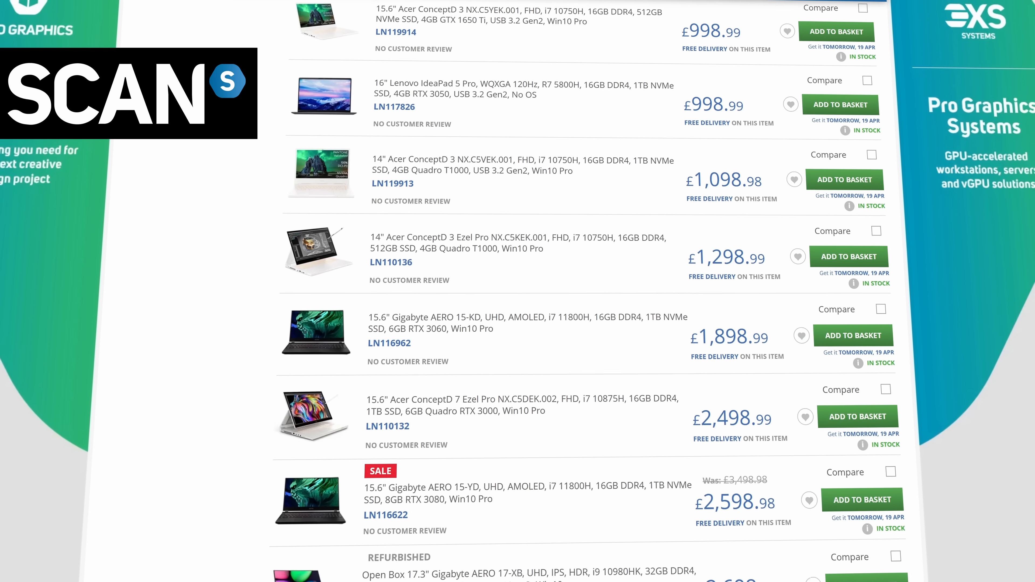
{"action": "scroll", "scroll_direction": "down", "scroll_amount": 3}
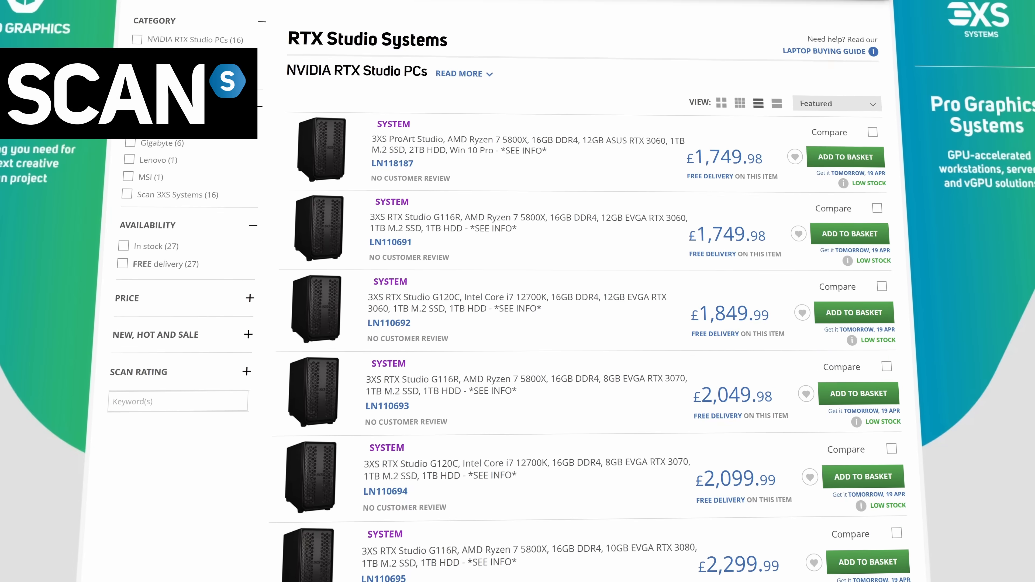
{"action": "scroll", "scroll_direction": "down", "scroll_amount": 3}
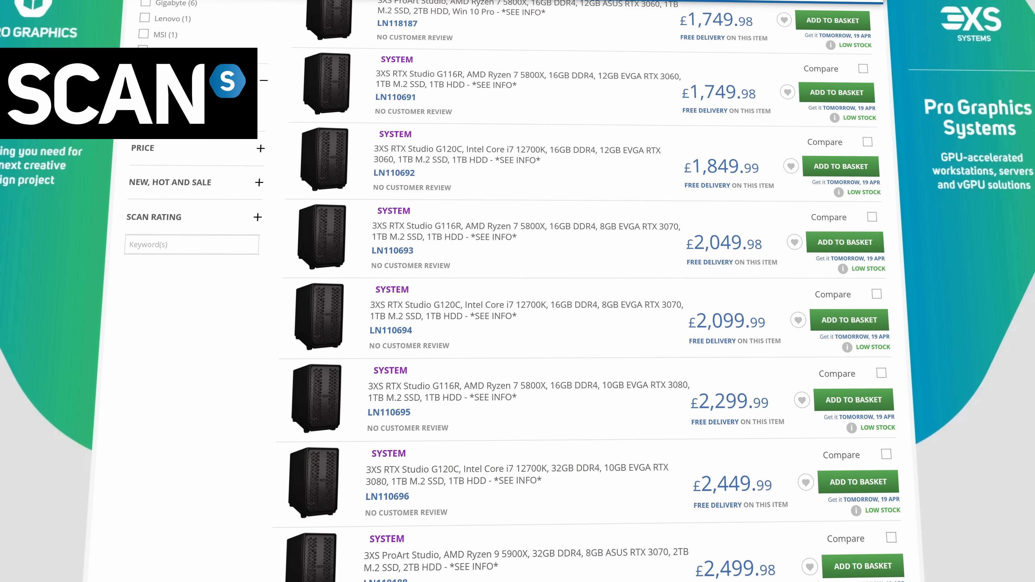
{"action": "scroll", "scroll_direction": "down", "scroll_amount": 3}
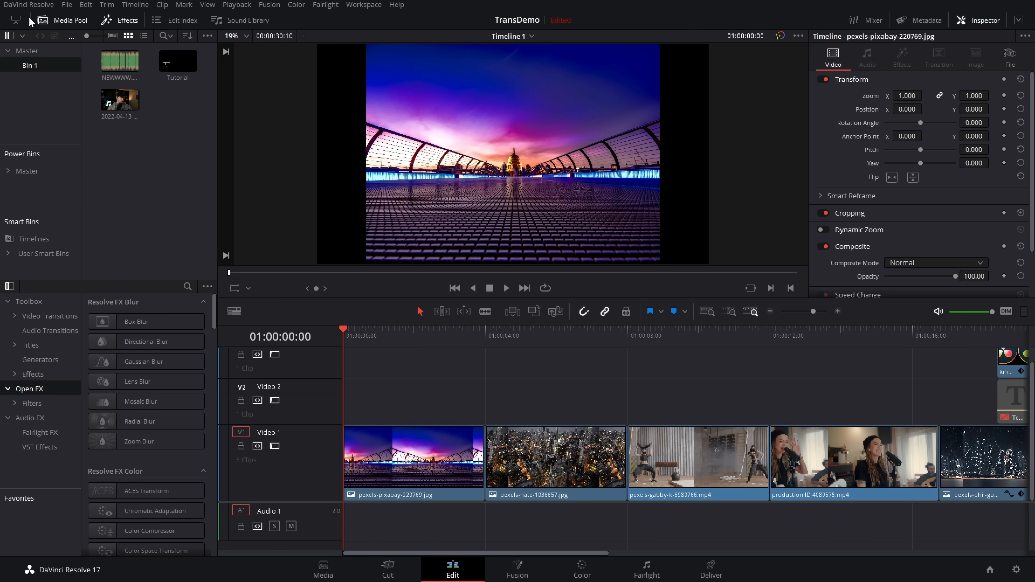
Step: Set the User > Editing standard transition duration to 1.1 seconds
{"action": "left_click", "coordinate": [35, 5]}
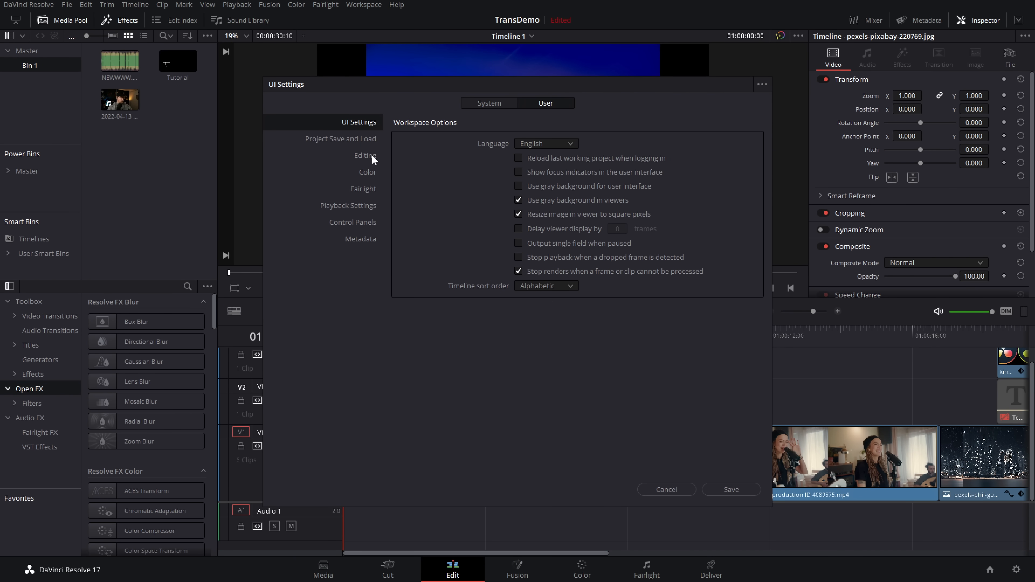
{"action": "left_click", "coordinate": [365, 155]}
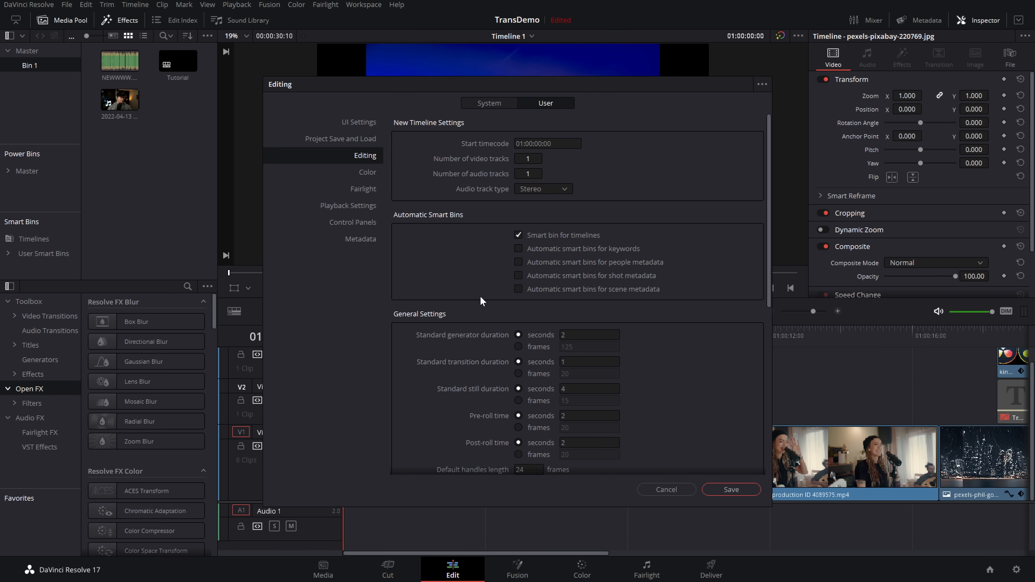
{"action": "scroll", "scroll_direction": "down", "scroll_amount": 3}
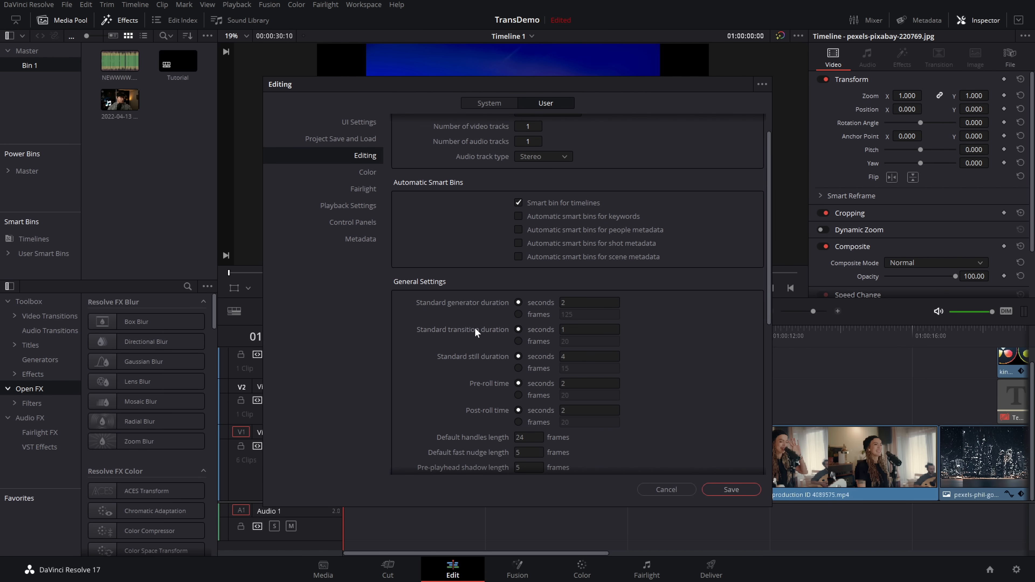
{"action": "mouse_move", "coordinate": [518, 336]}
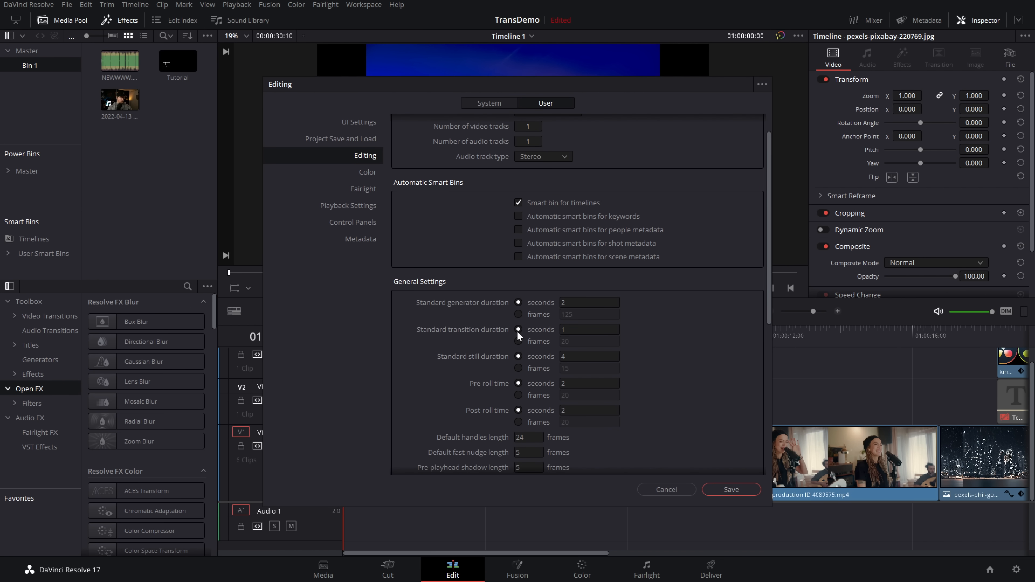
{"action": "mouse_move", "coordinate": [551, 347]}
{"action": "type", "text": ",1"}
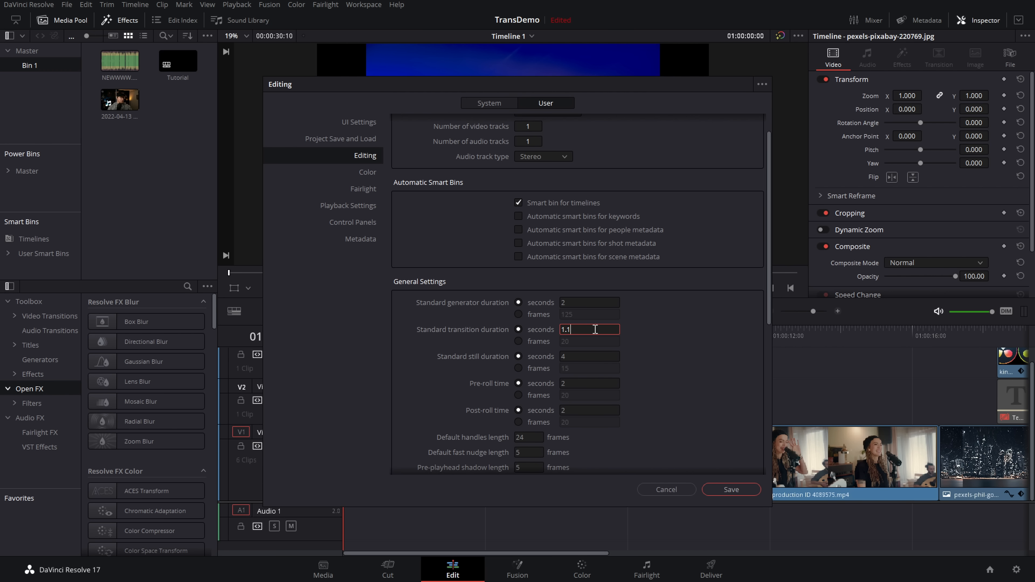
{"action": "left_click", "coordinate": [729, 488]}
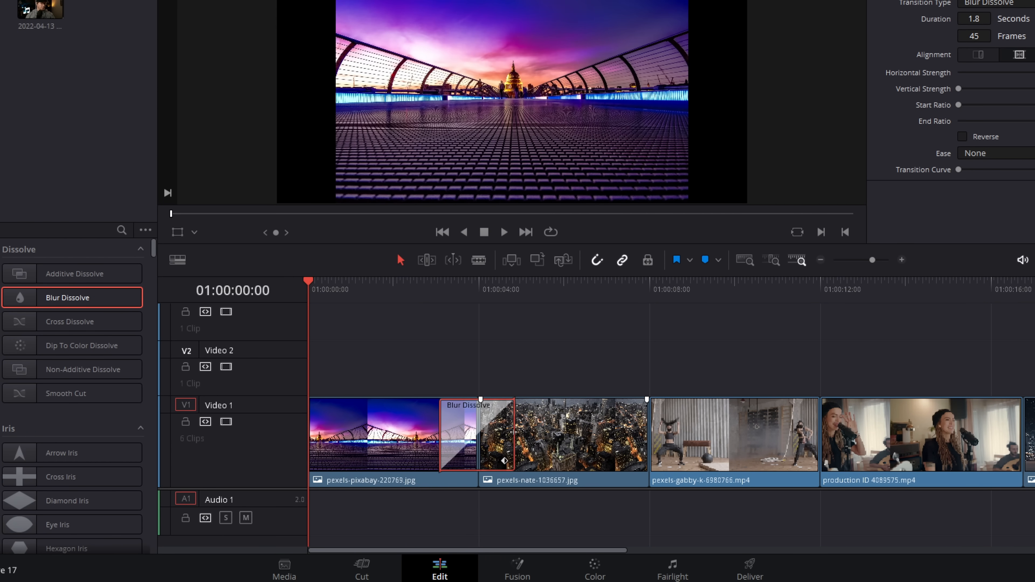
Step: Show the 1.8-second Blur Dissolve's settings in the Inspector's Transition tab
{"action": "right_click", "coordinate": [475, 435]}
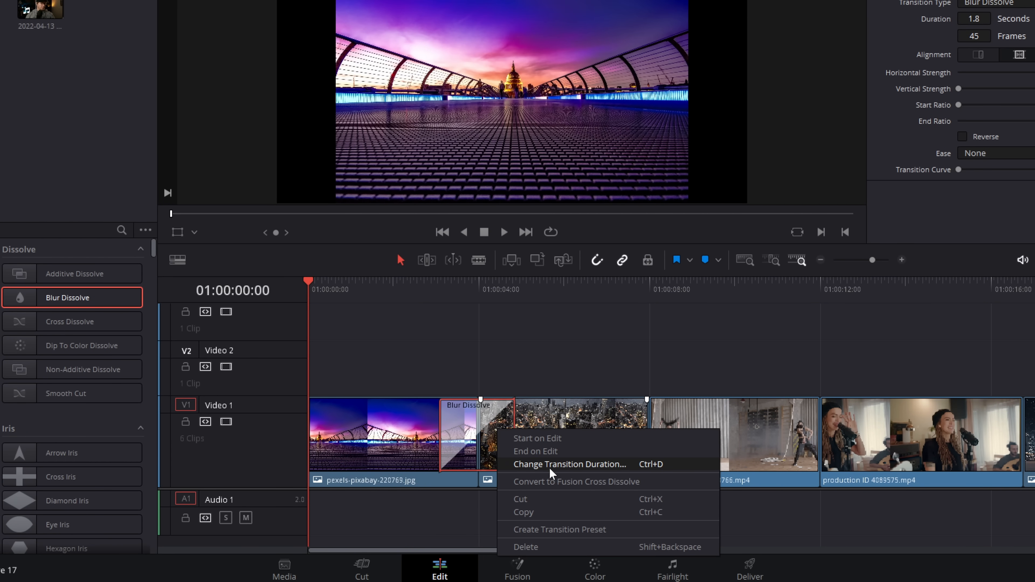
{"action": "mouse_move", "coordinate": [630, 471]}
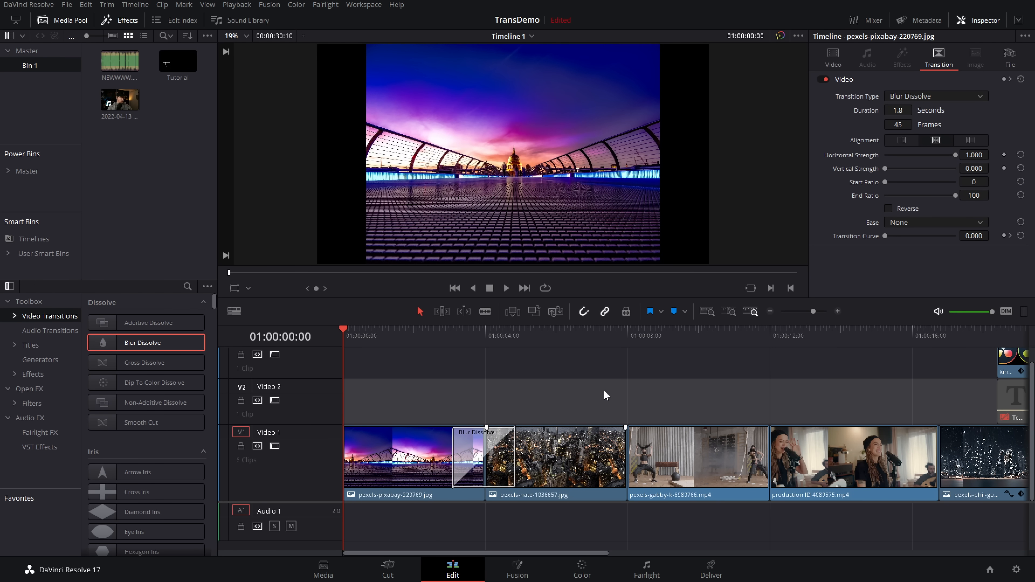
{"action": "left_click", "coordinate": [483, 457]}
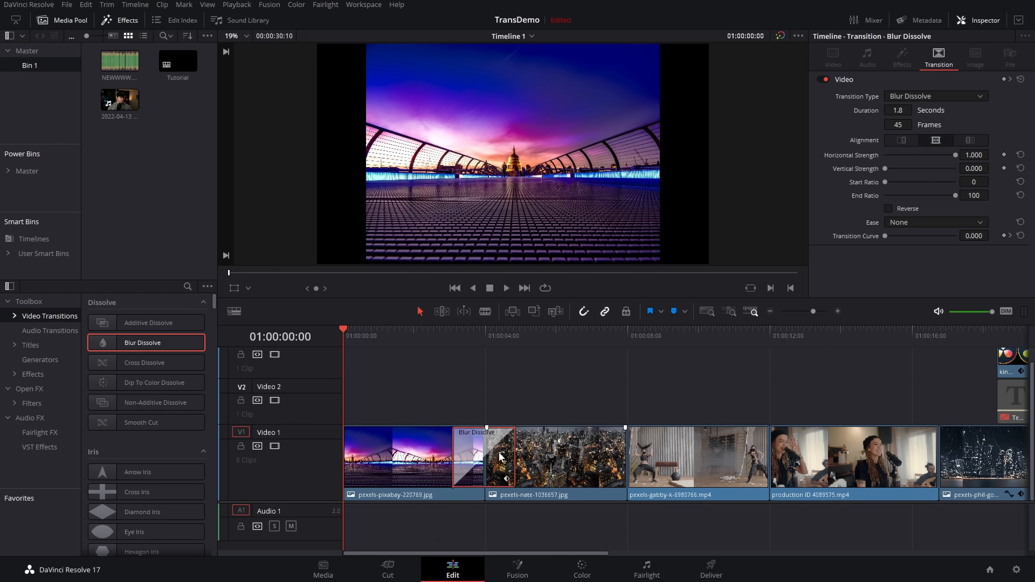
{"action": "mouse_move", "coordinate": [1028, 13]}
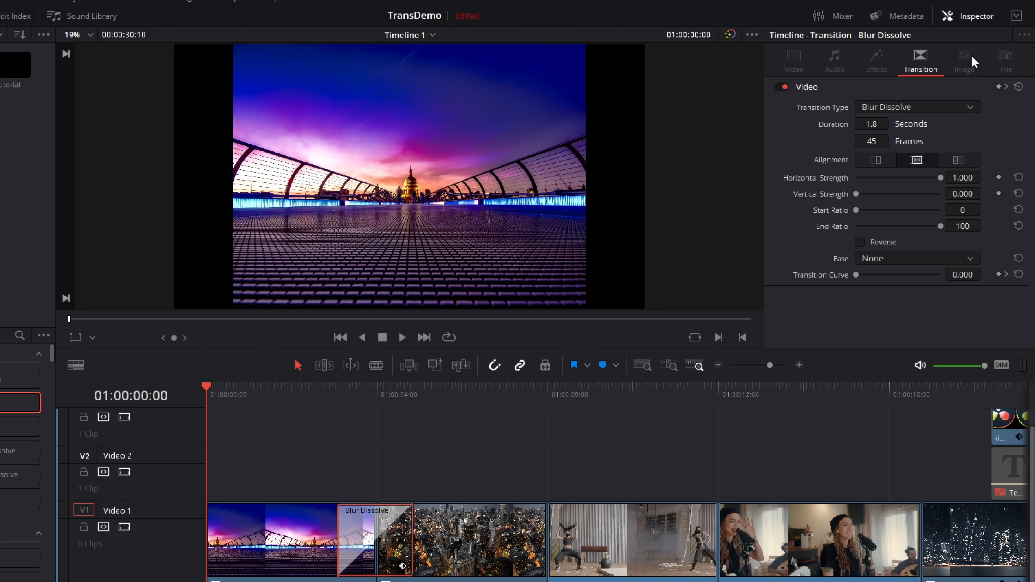
{"action": "mouse_move", "coordinate": [839, 128]}
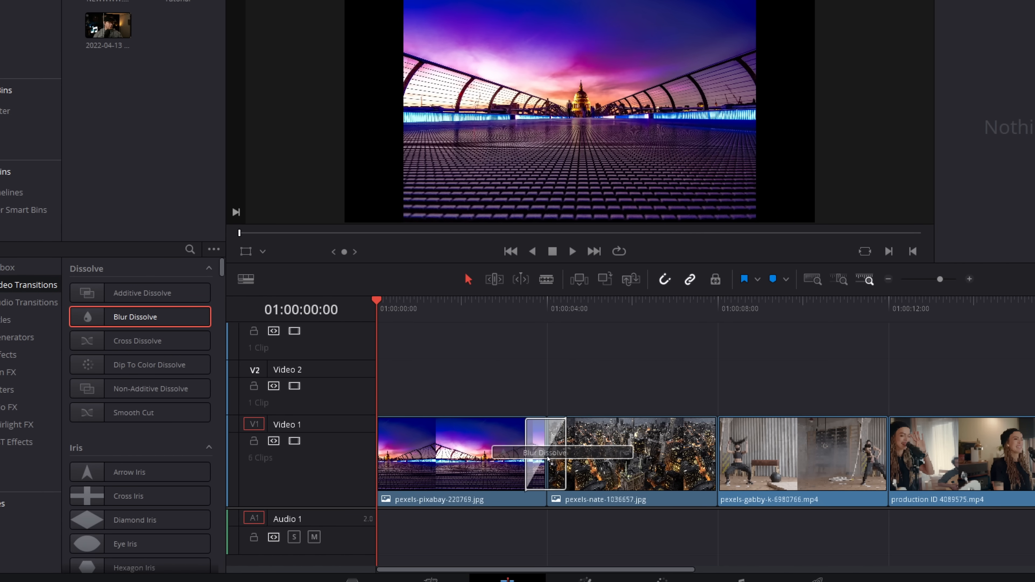
Step: Centre the Blur Dissolve on the cut between the first two clips
{"action": "left_click", "coordinate": [528, 453]}
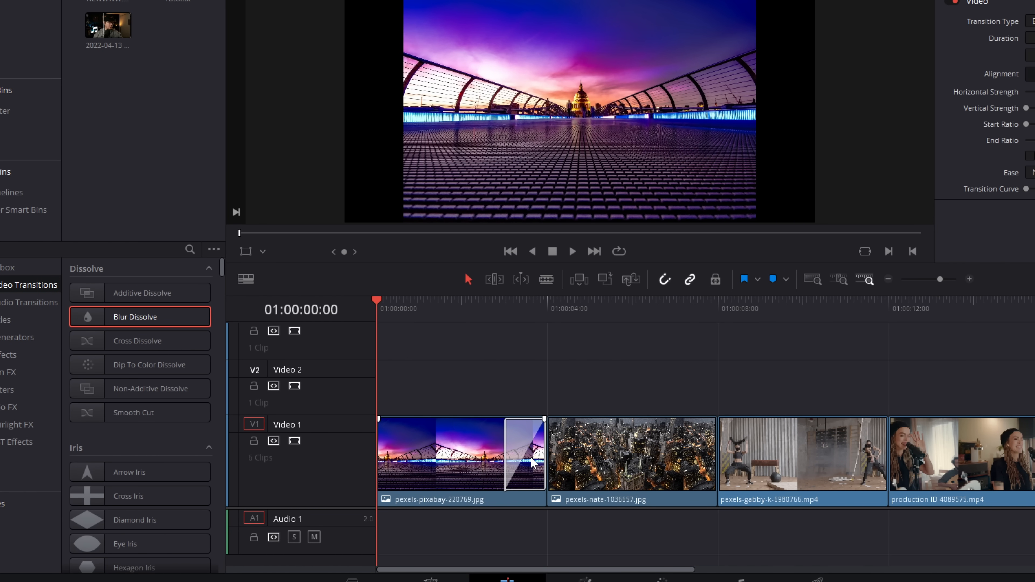
{"action": "mouse_move", "coordinate": [564, 351]}
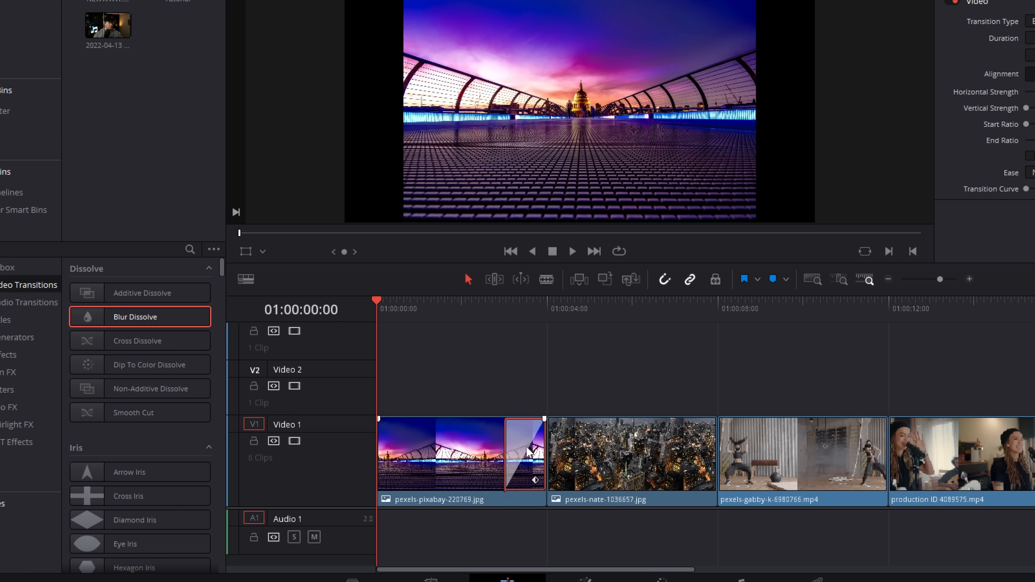
{"action": "right_click", "coordinate": [535, 455]}
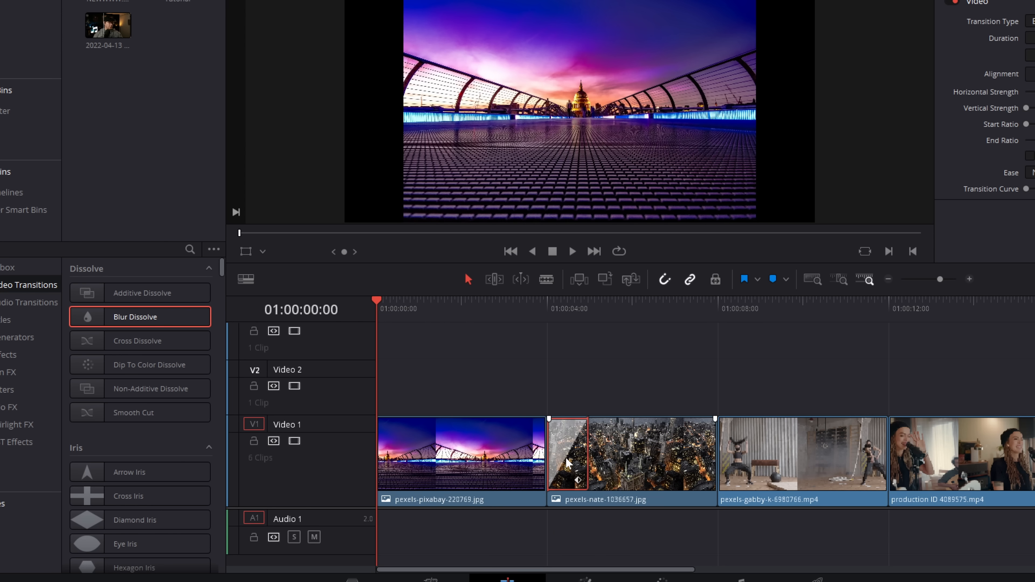
{"action": "right_click", "coordinate": [566, 461]}
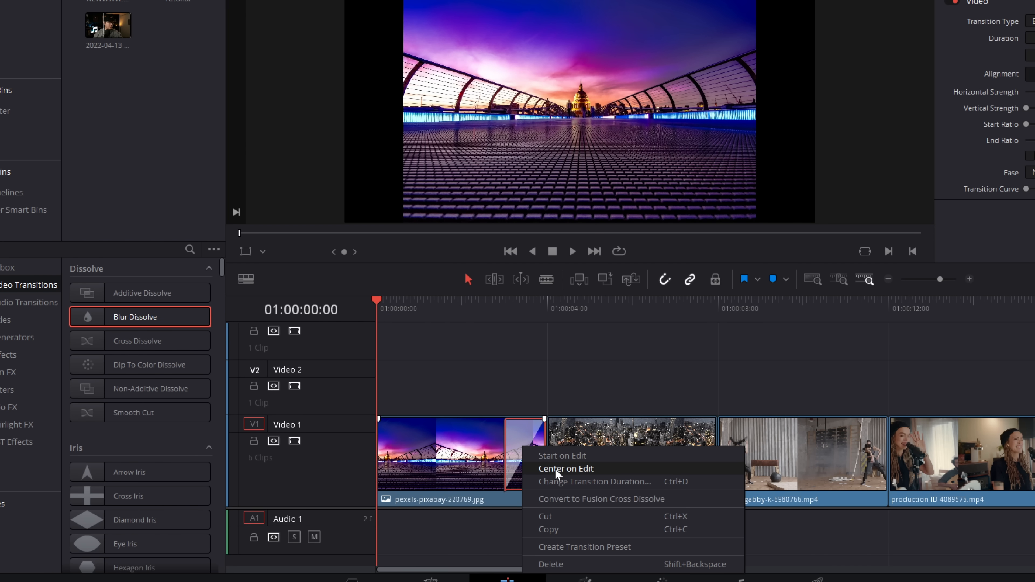
{"action": "left_click", "coordinate": [565, 467]}
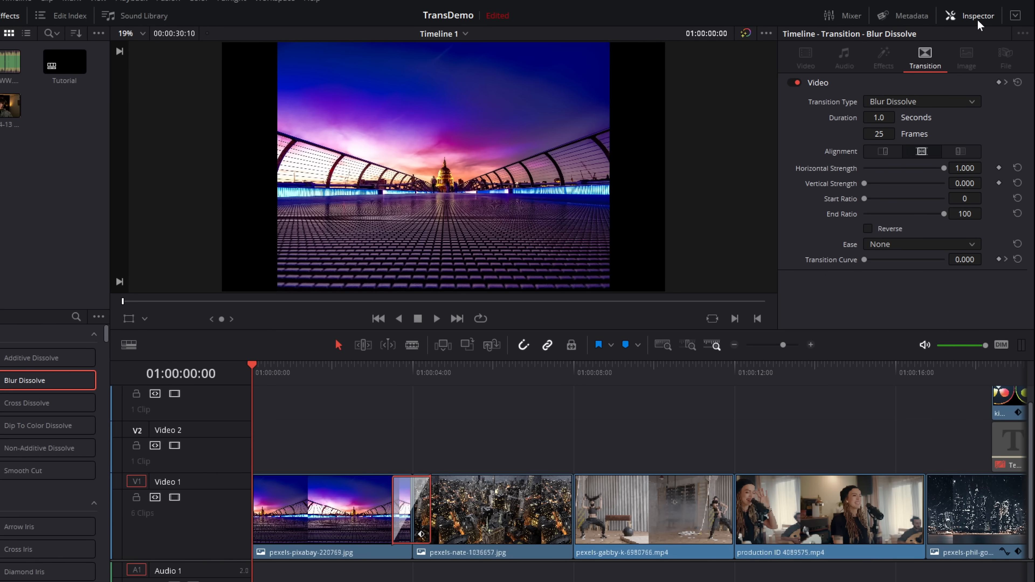
{"action": "mouse_move", "coordinate": [834, 267]}
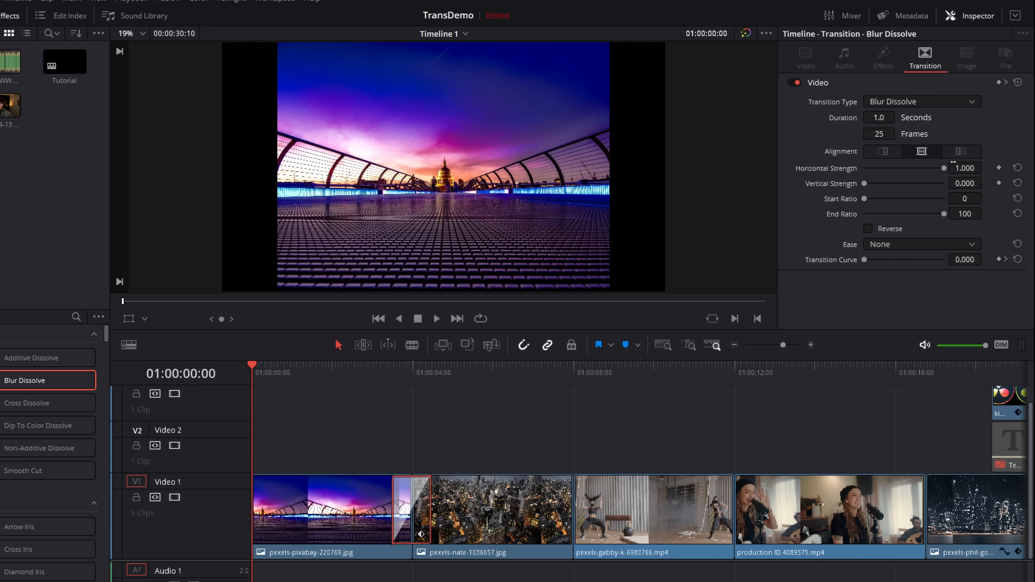
{"action": "mouse_move", "coordinate": [917, 160]}
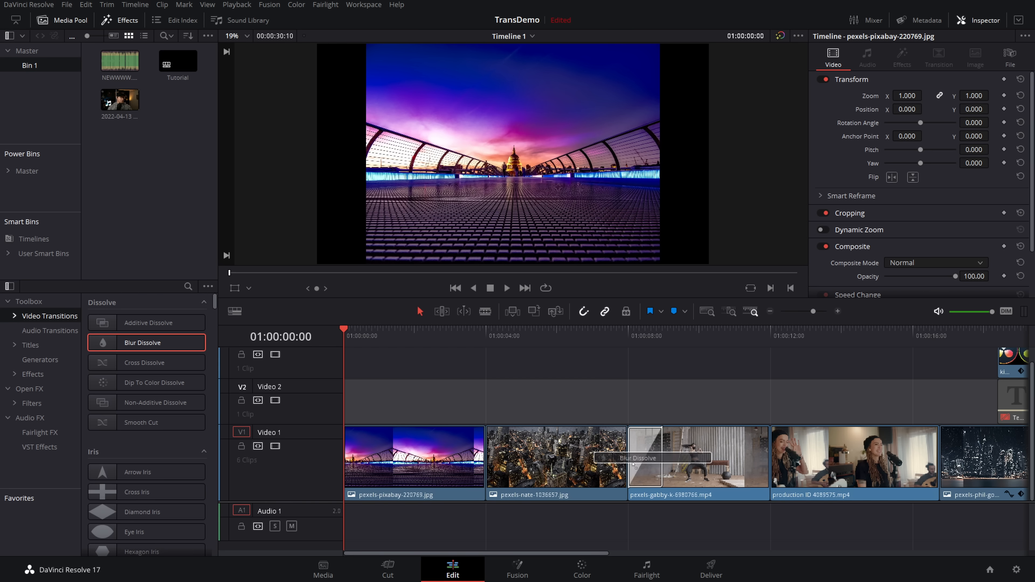
{"action": "mouse_move", "coordinate": [692, 427]}
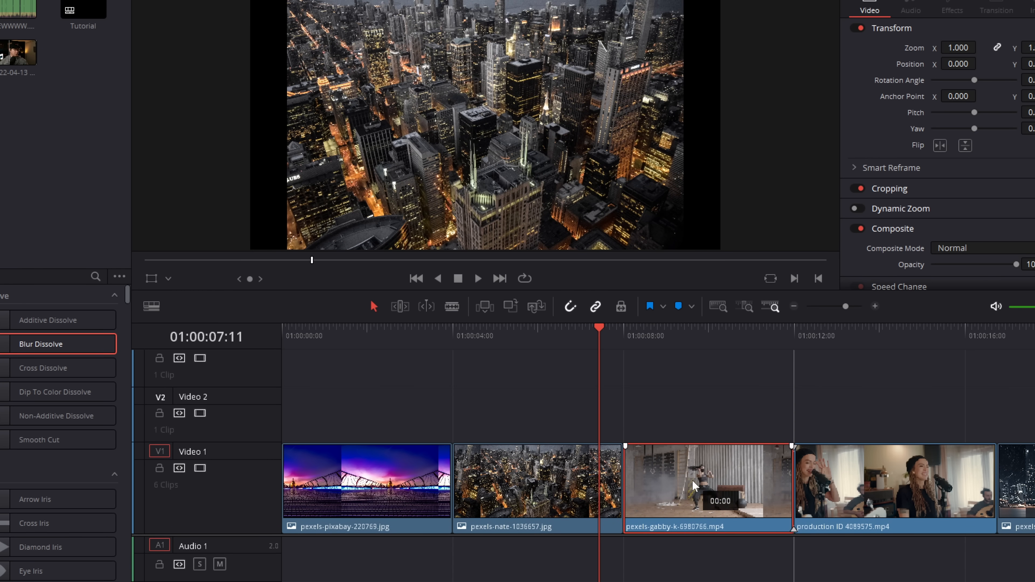
{"action": "mouse_move", "coordinate": [627, 442]}
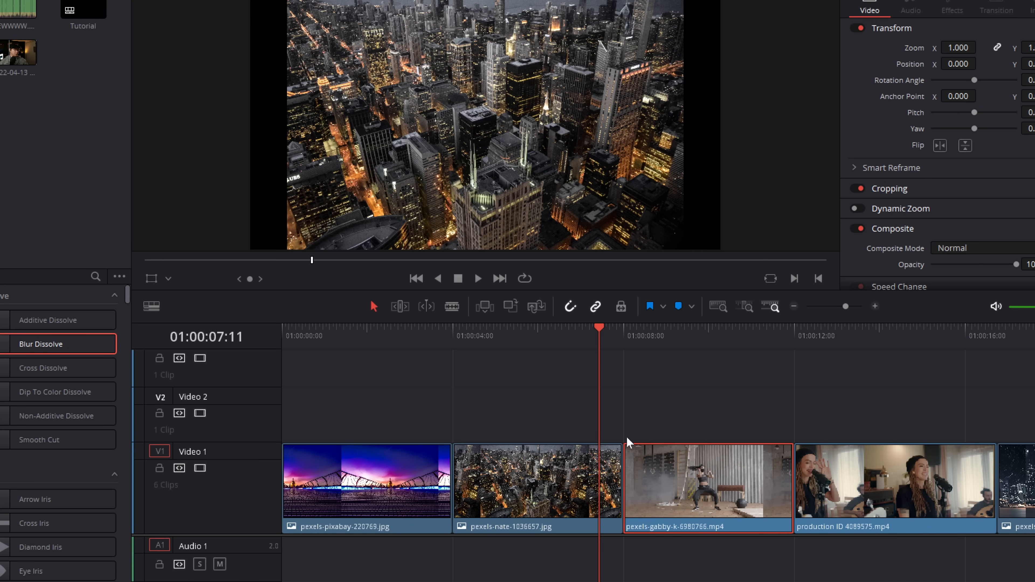
{"action": "mouse_move", "coordinate": [399, 306]}
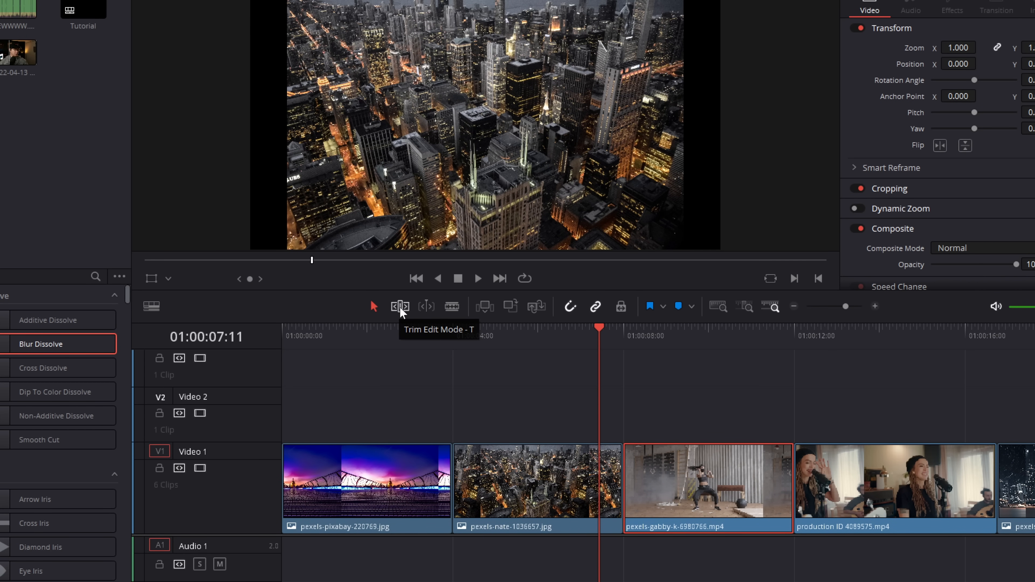
Step: Leave the opening cuts without dissolves and switch toward Trim Edit Mode
{"action": "left_click", "coordinate": [400, 305]}
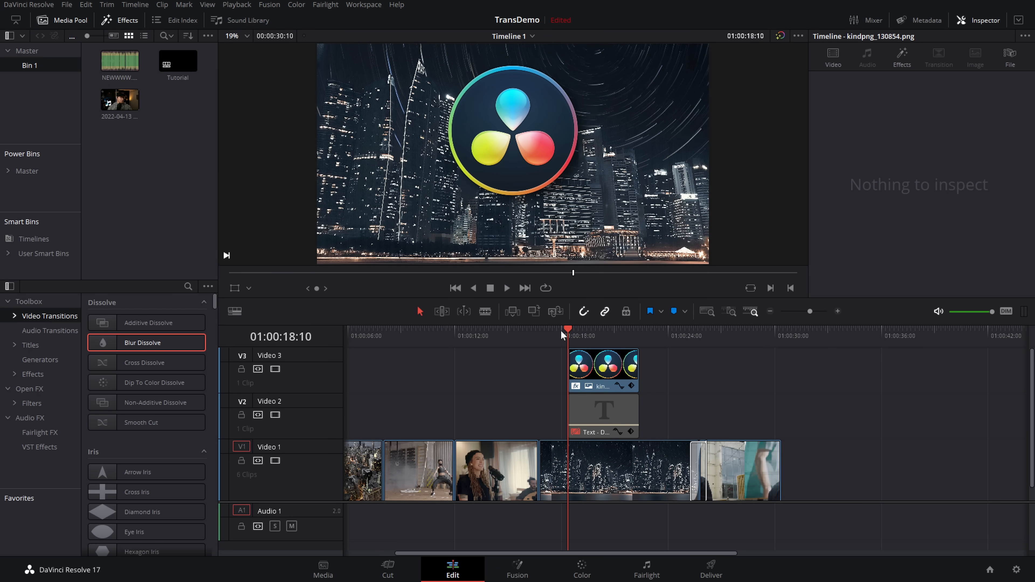
{"action": "mouse_move", "coordinate": [570, 338]}
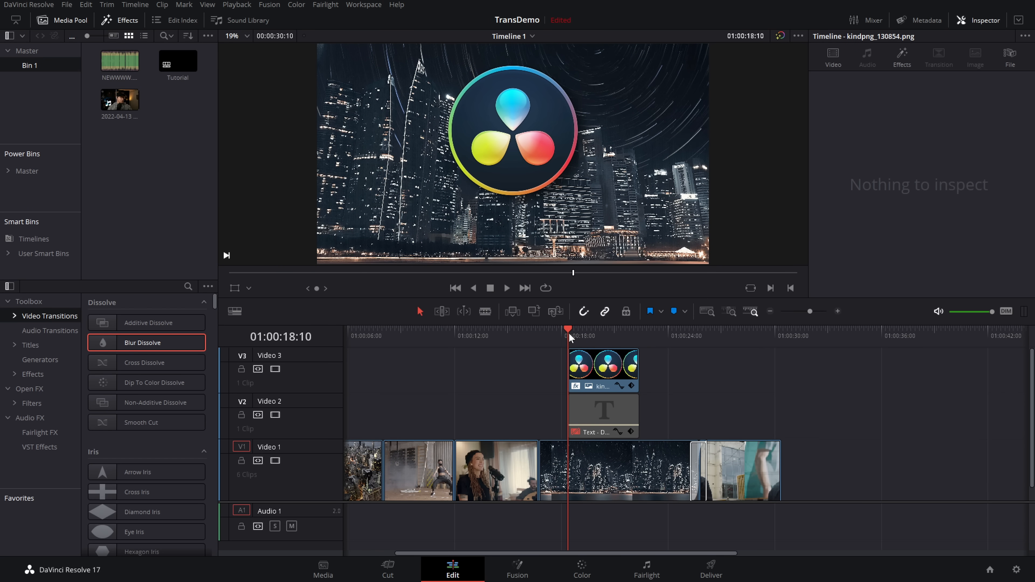
Step: Select the logo clip on Video 3 near 01:00:18
{"action": "left_click", "coordinate": [602, 370]}
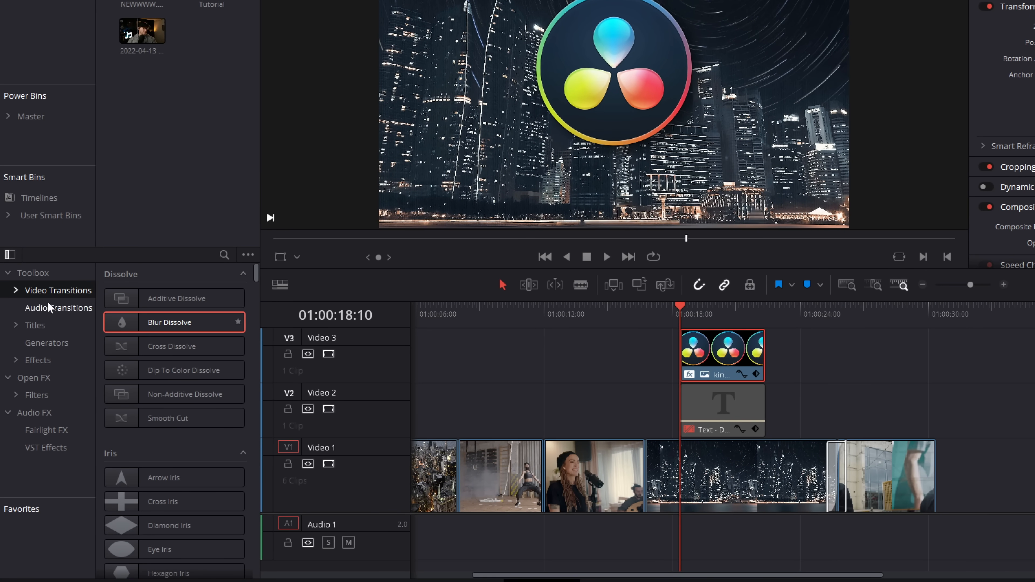
Step: Add a Push transition from the Motion group to the start of the logo clip
{"action": "scroll", "scroll_direction": "down", "scroll_amount": 3}
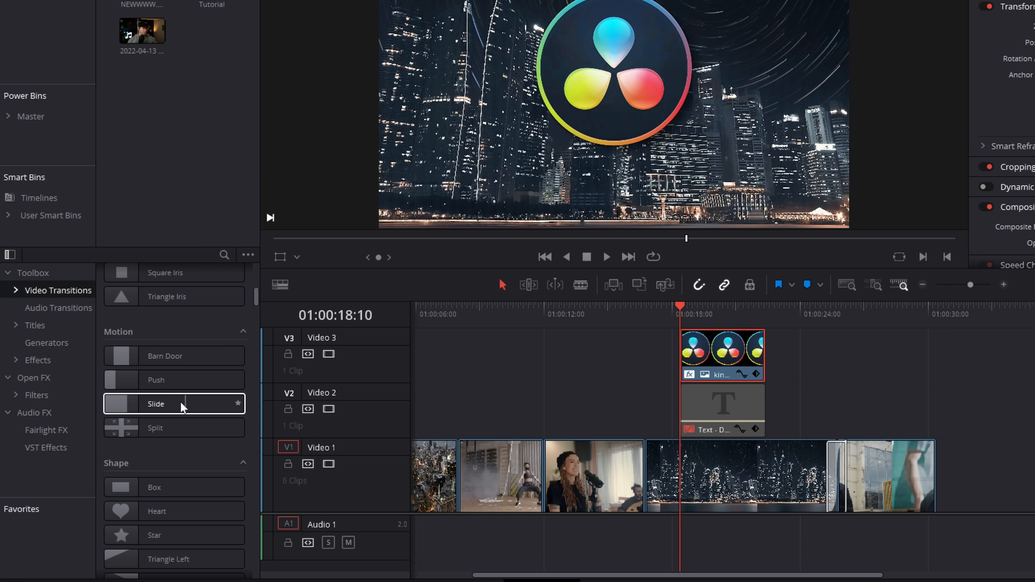
{"action": "left_click", "coordinate": [156, 379]}
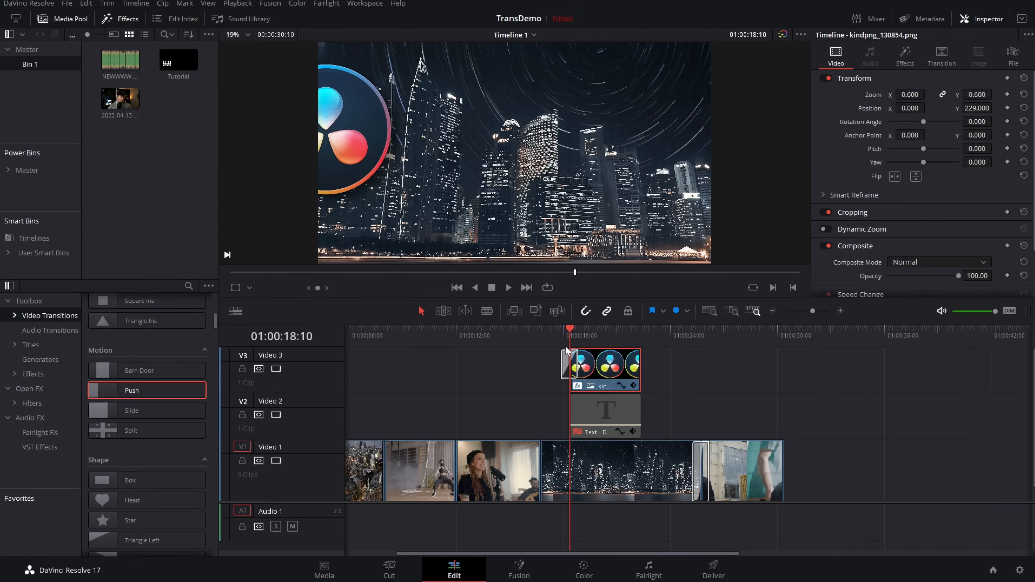
Step: Review the logo's one-second Push Left transition, then select the DAVINCI RESOLVE title
{"action": "left_click", "coordinate": [506, 287]}
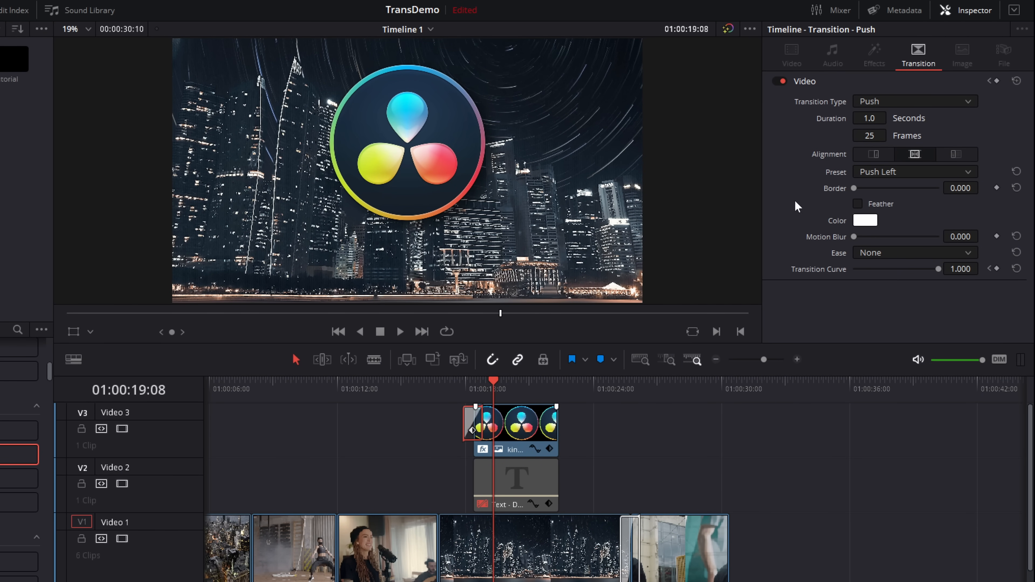
{"action": "mouse_move", "coordinate": [911, 91]}
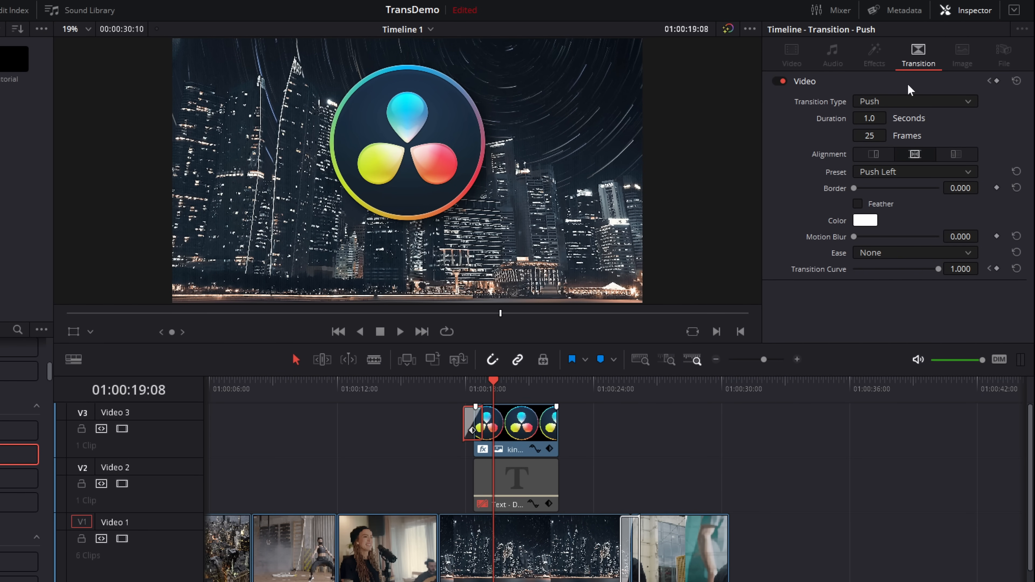
{"action": "mouse_move", "coordinate": [808, 178]}
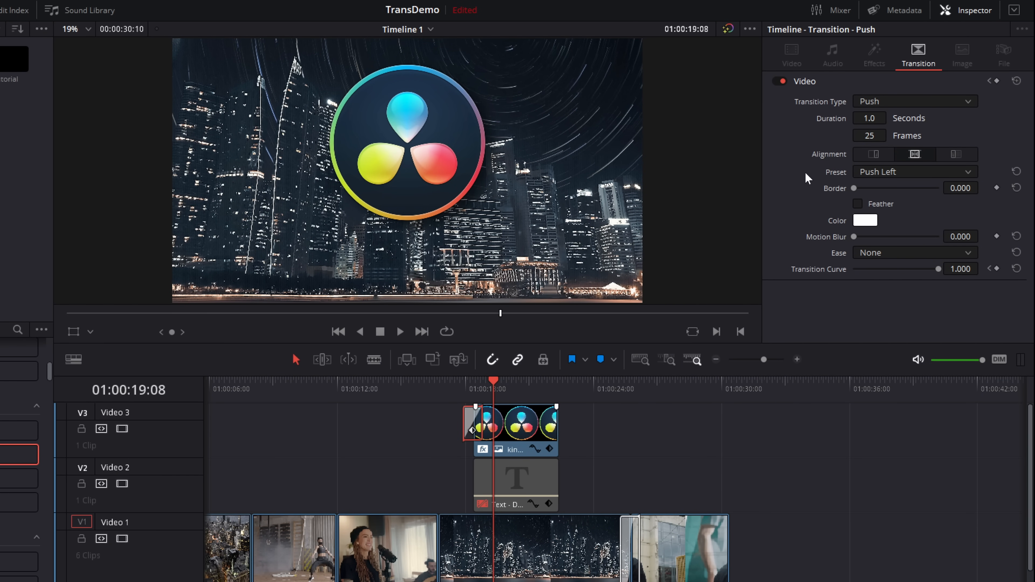
{"action": "left_click", "coordinate": [914, 171]}
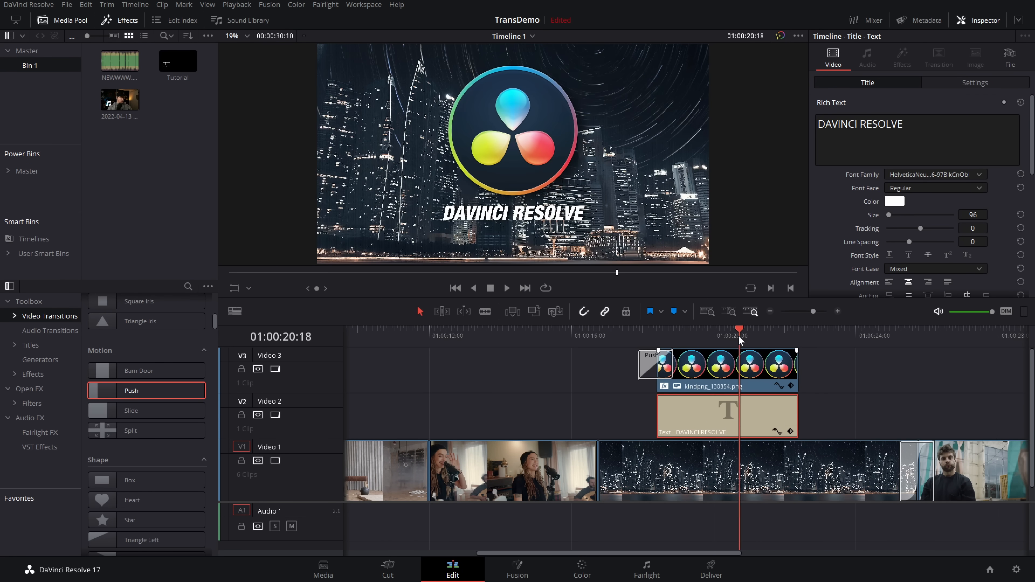
Step: Add a Push to the title's start and centre it like the logo's
{"action": "left_click", "coordinate": [713, 335]}
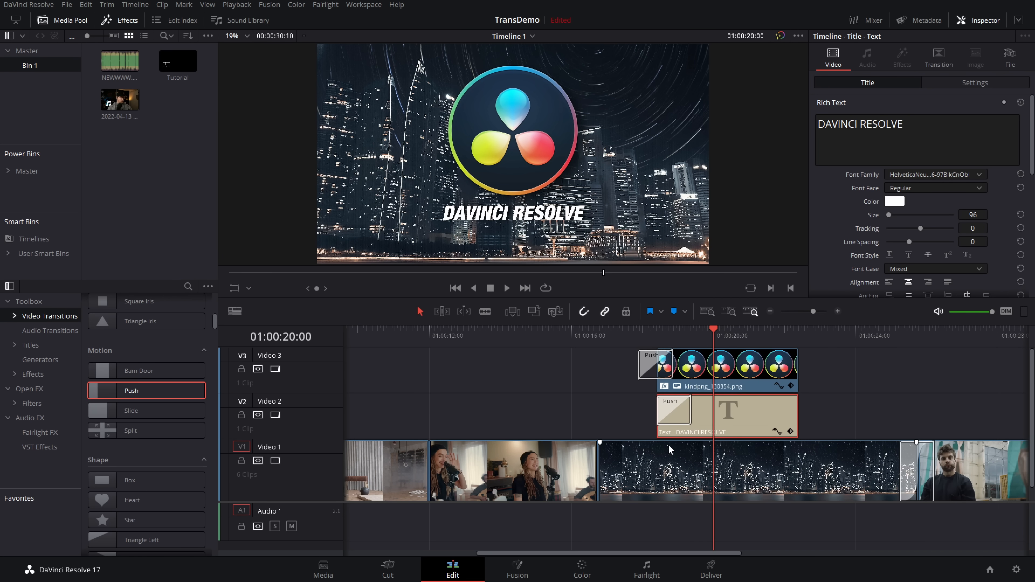
{"action": "left_click", "coordinate": [672, 412]}
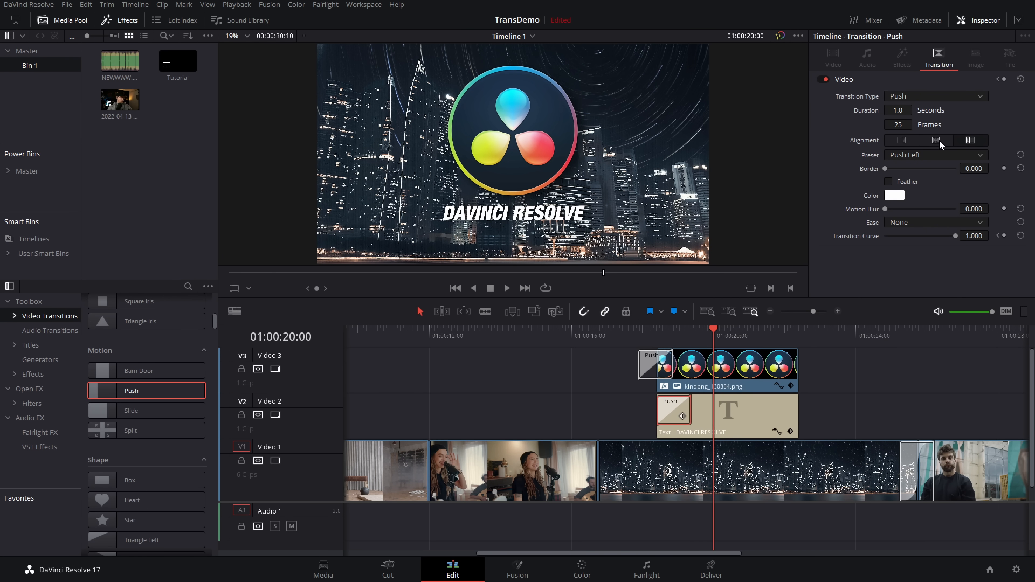
{"action": "left_click", "coordinate": [935, 140]}
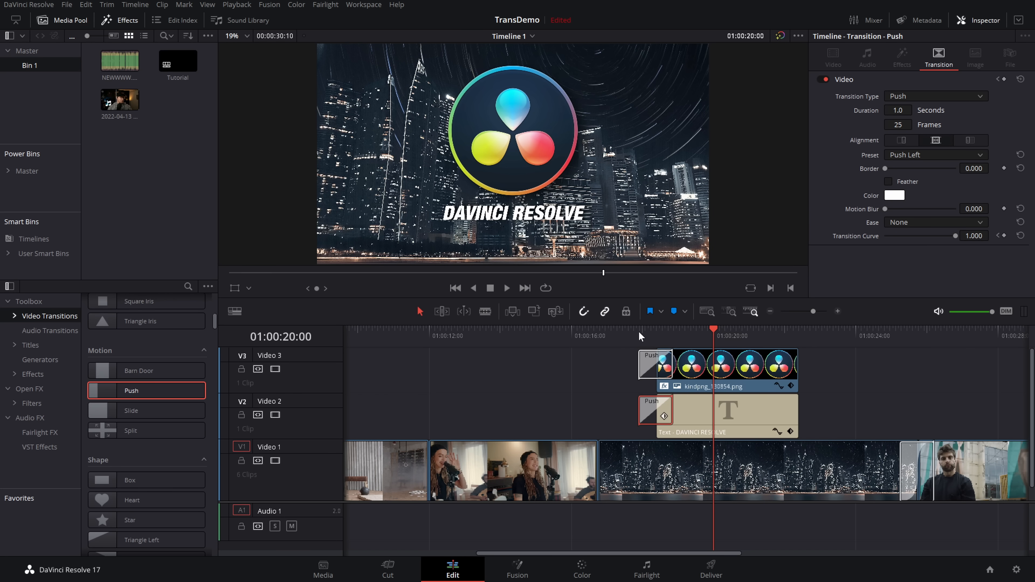
{"action": "left_click", "coordinate": [505, 288]}
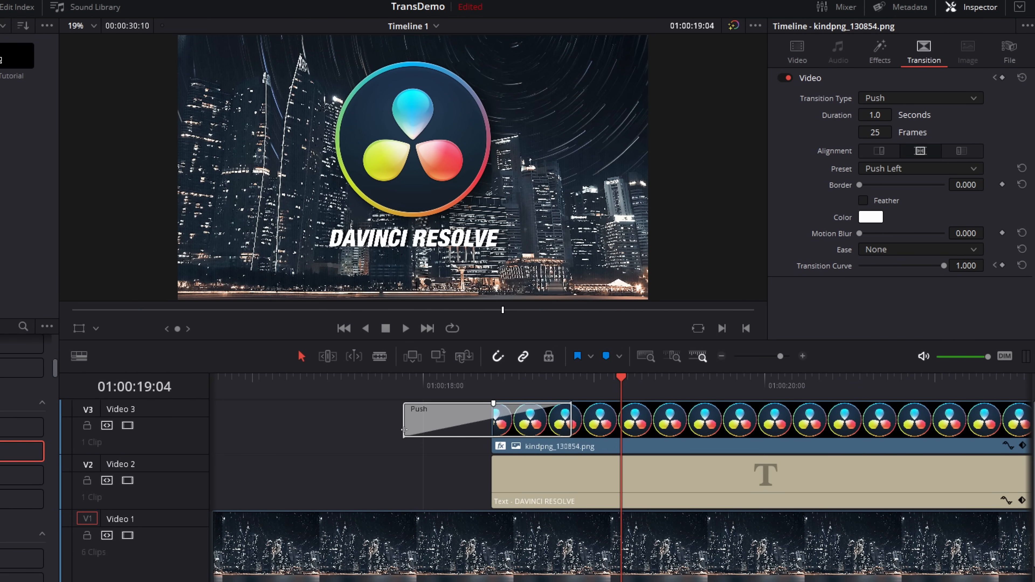
{"action": "mouse_move", "coordinate": [477, 429]}
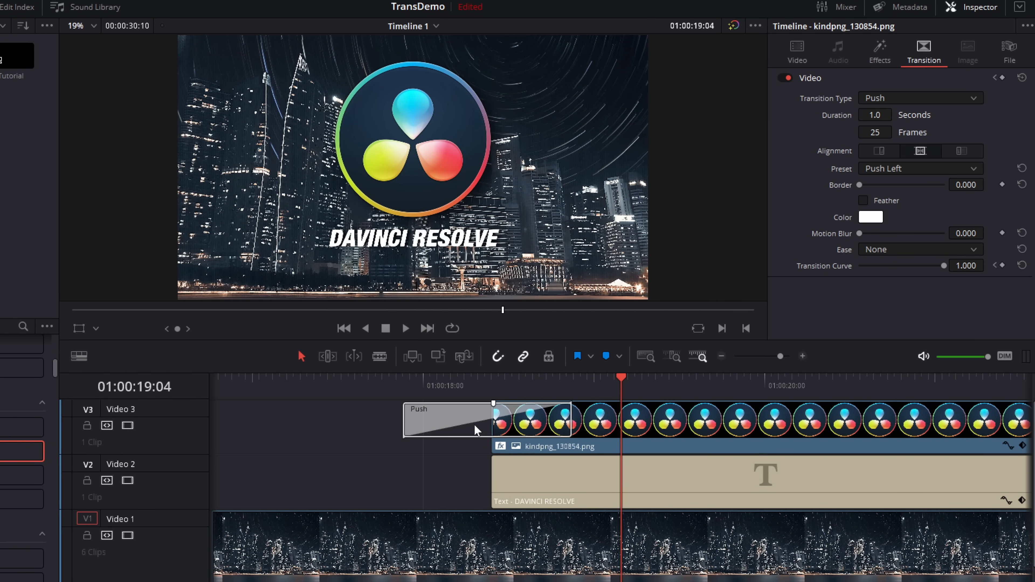
Step: Try In, then Out easing on the logo's Push Left transition and settle on In & Out
{"action": "left_click", "coordinate": [455, 419]}
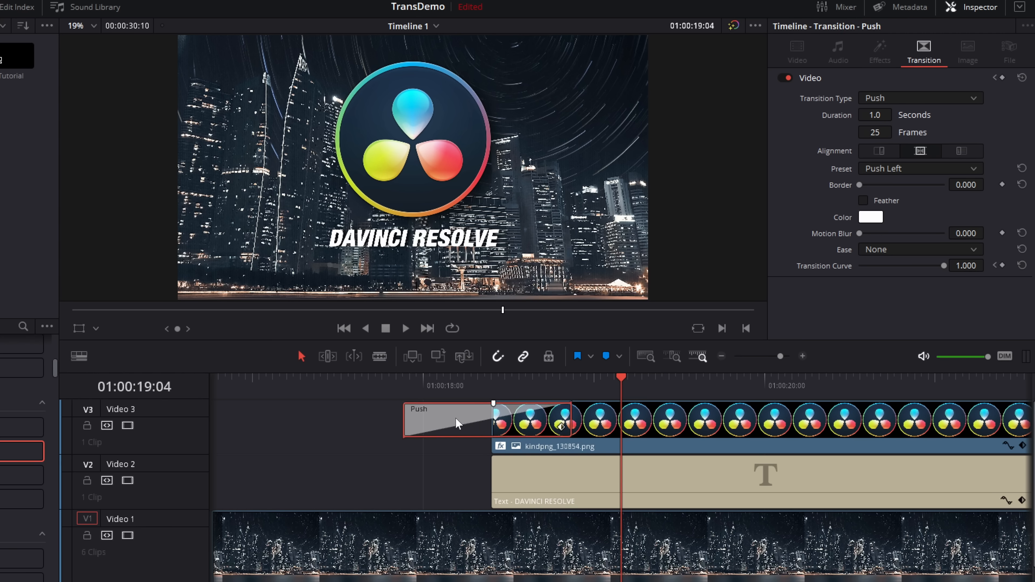
{"action": "mouse_move", "coordinate": [838, 254]}
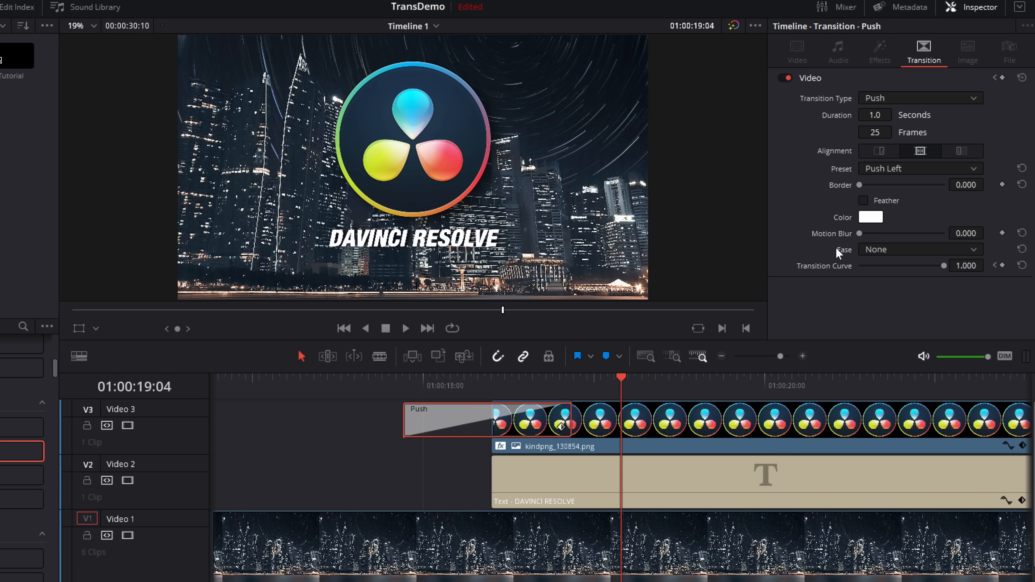
{"action": "left_click", "coordinate": [918, 249]}
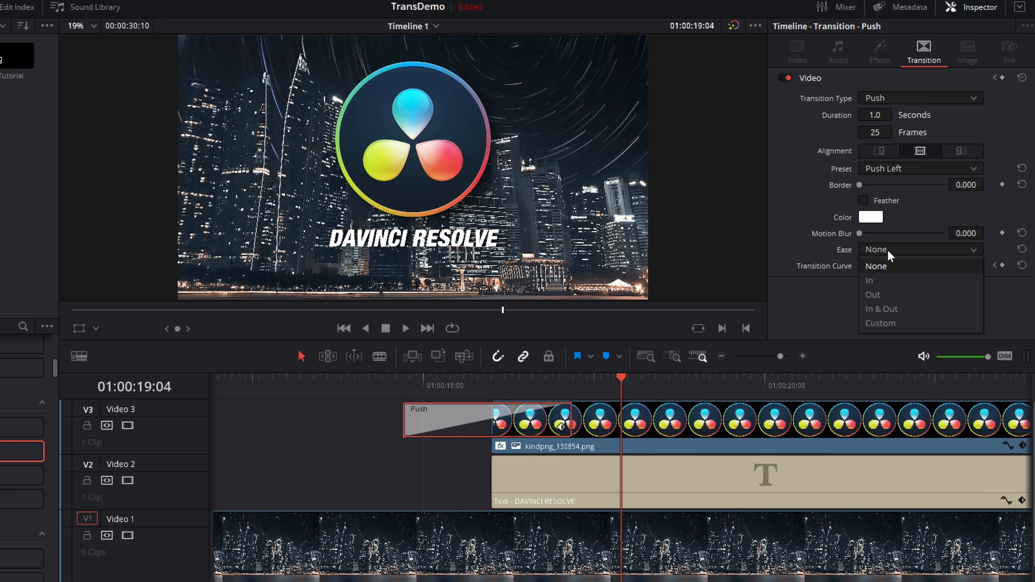
{"action": "left_click", "coordinate": [870, 281]}
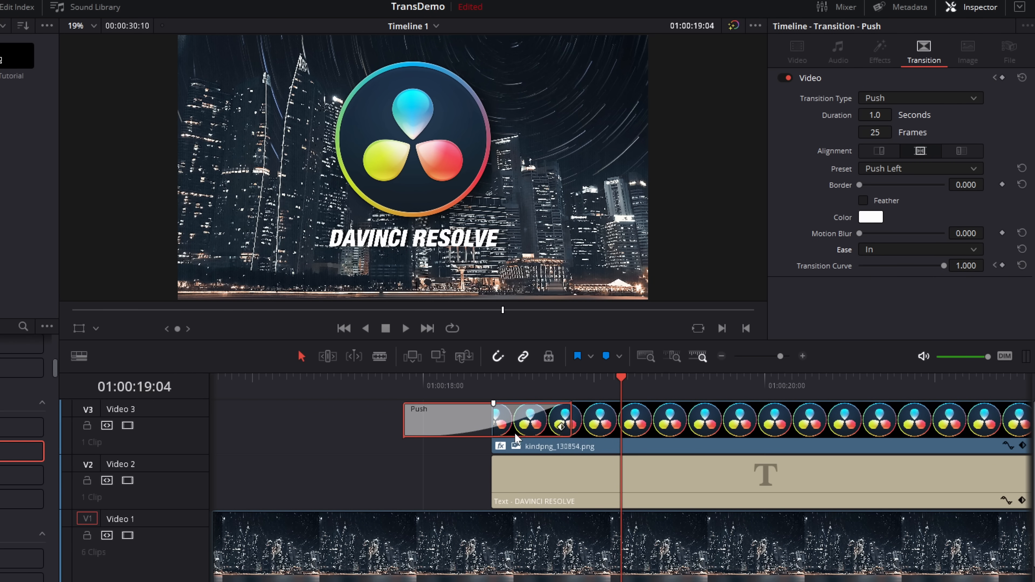
{"action": "left_click", "coordinate": [403, 384]}
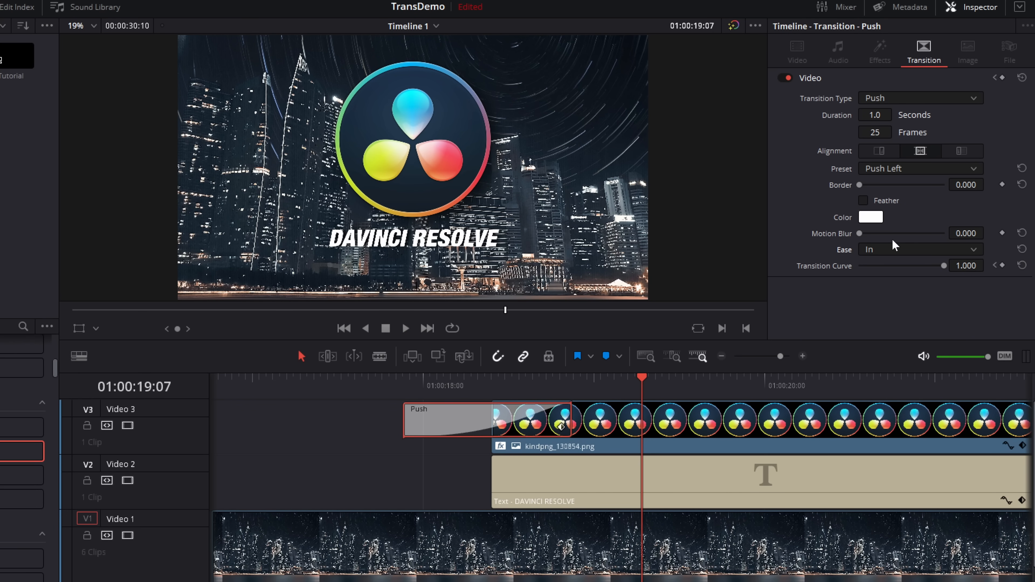
{"action": "left_click", "coordinate": [918, 249]}
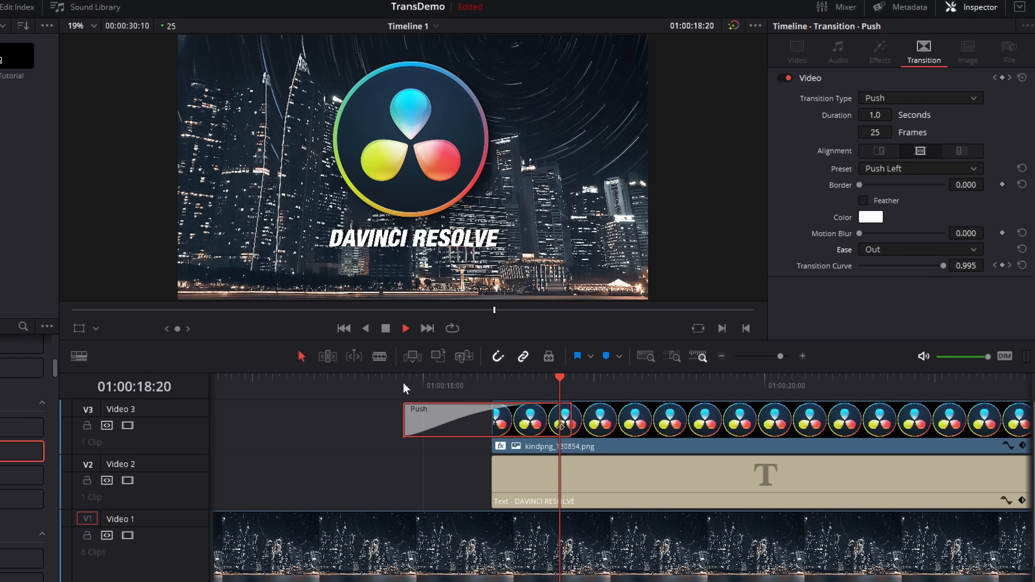
{"action": "left_click", "coordinate": [920, 249]}
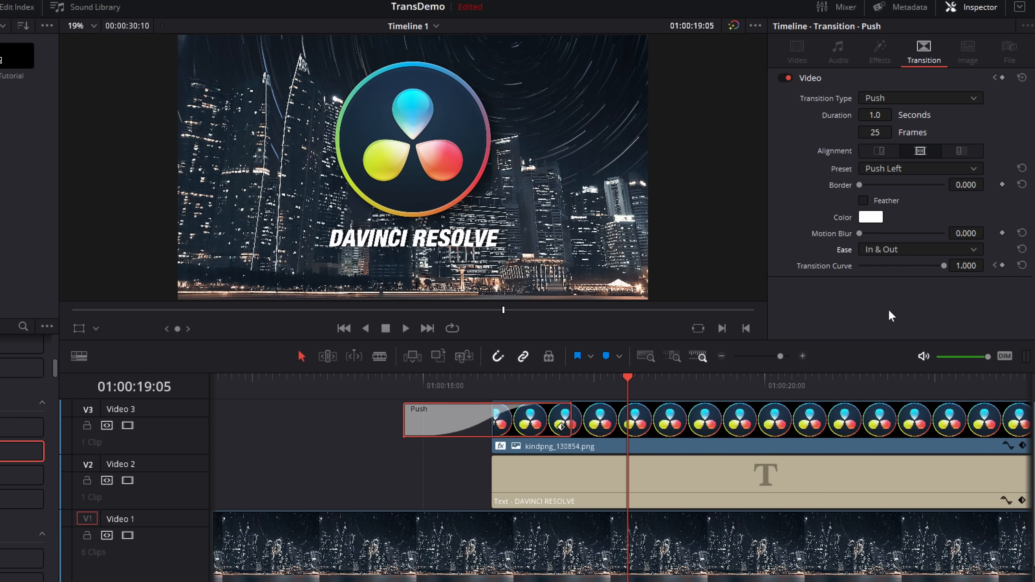
{"action": "mouse_move", "coordinate": [453, 382]}
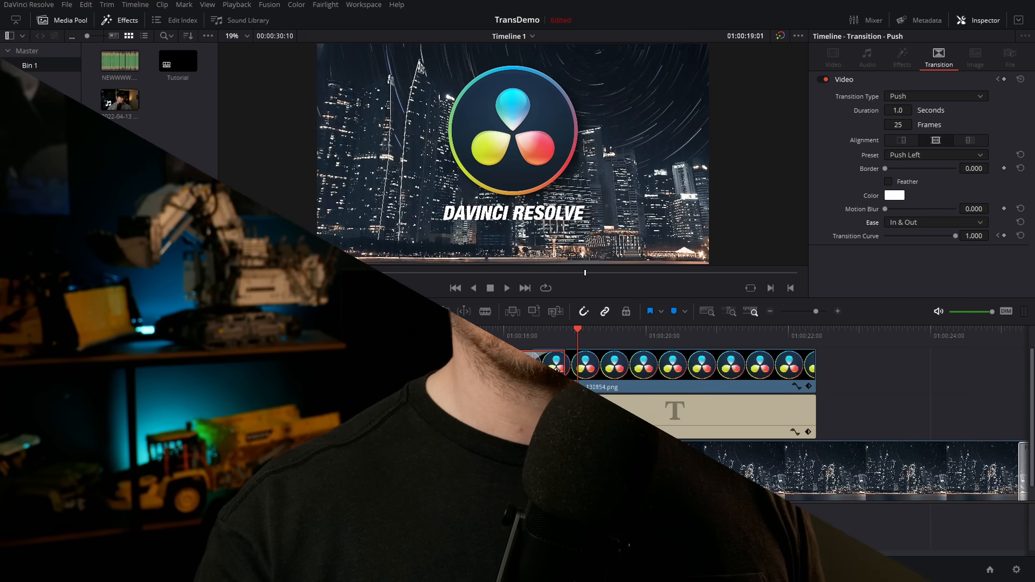
Step: Add a second Push transition at the end of the logo clip so it pushes out too
{"action": "left_click", "coordinate": [120, 20]}
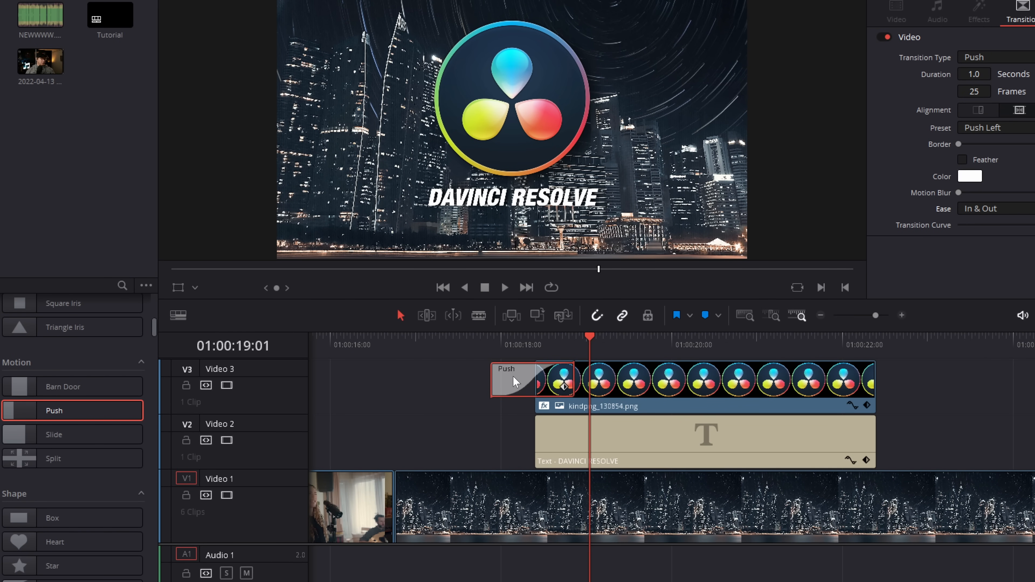
{"action": "mouse_move", "coordinate": [547, 394]}
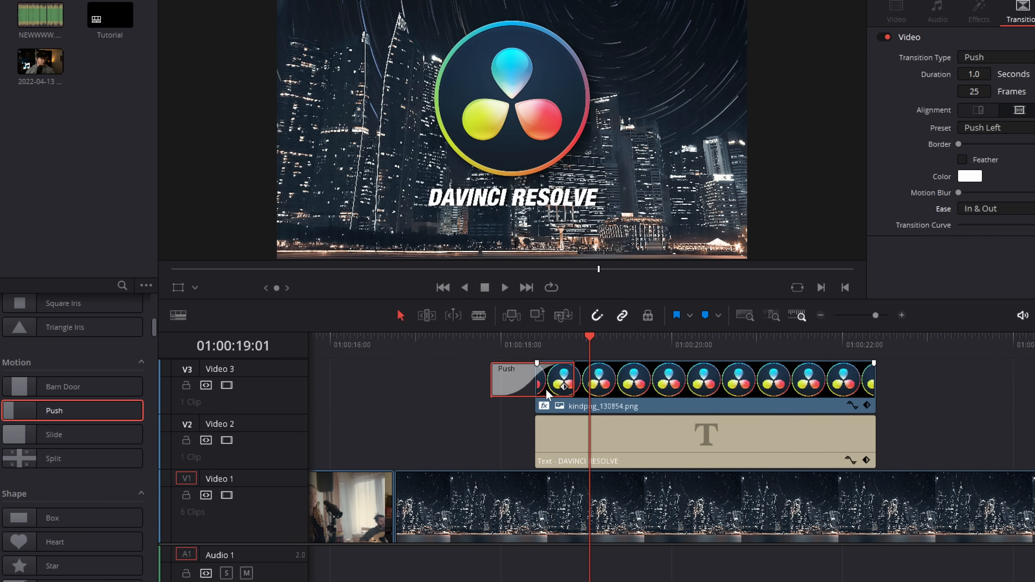
{"action": "mouse_move", "coordinate": [514, 383]}
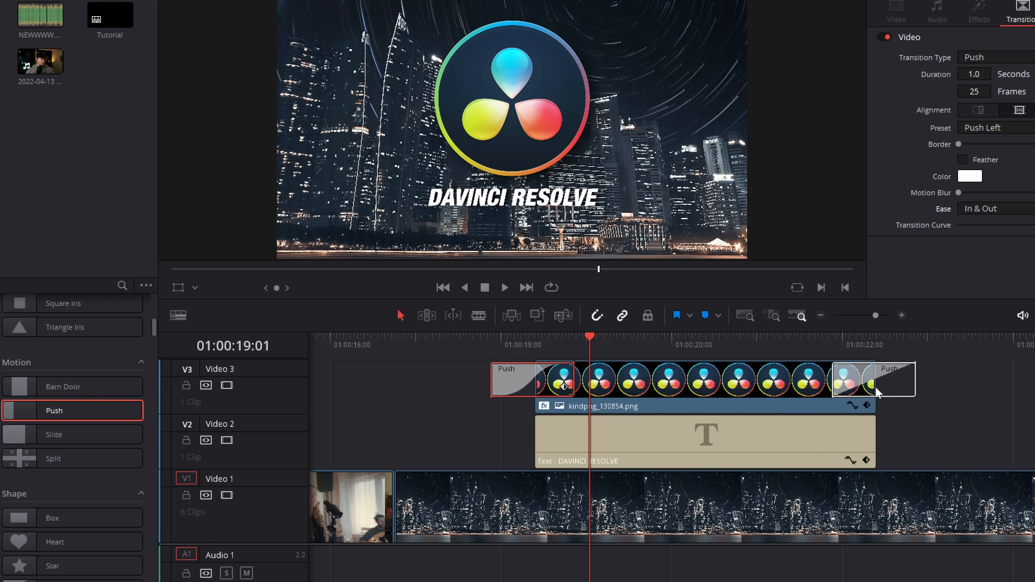
{"action": "left_click", "coordinate": [831, 343]}
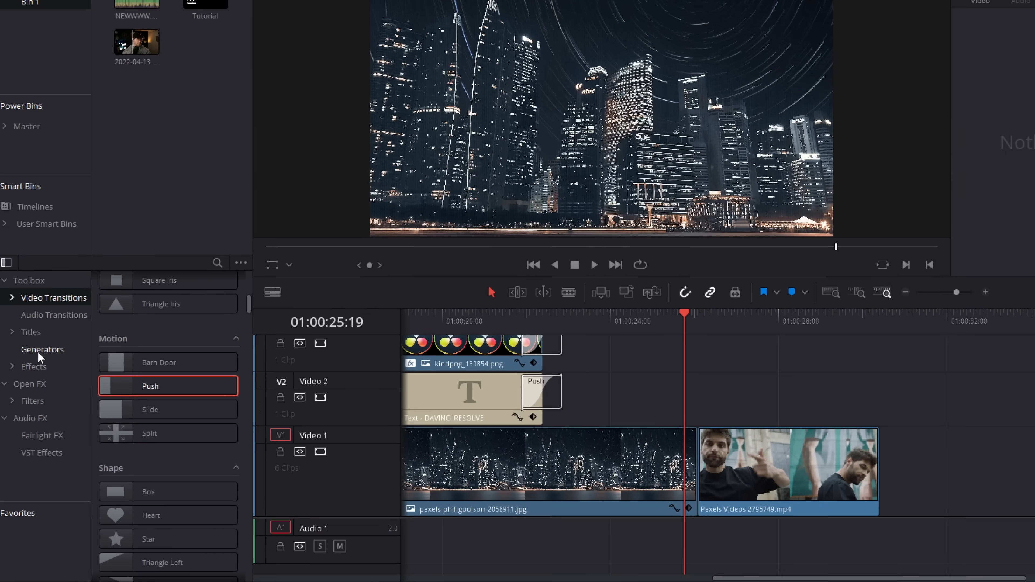
Step: Place a Solid Color generator on Video 2 and set its colour swatch to orange
{"action": "left_click", "coordinate": [42, 349]}
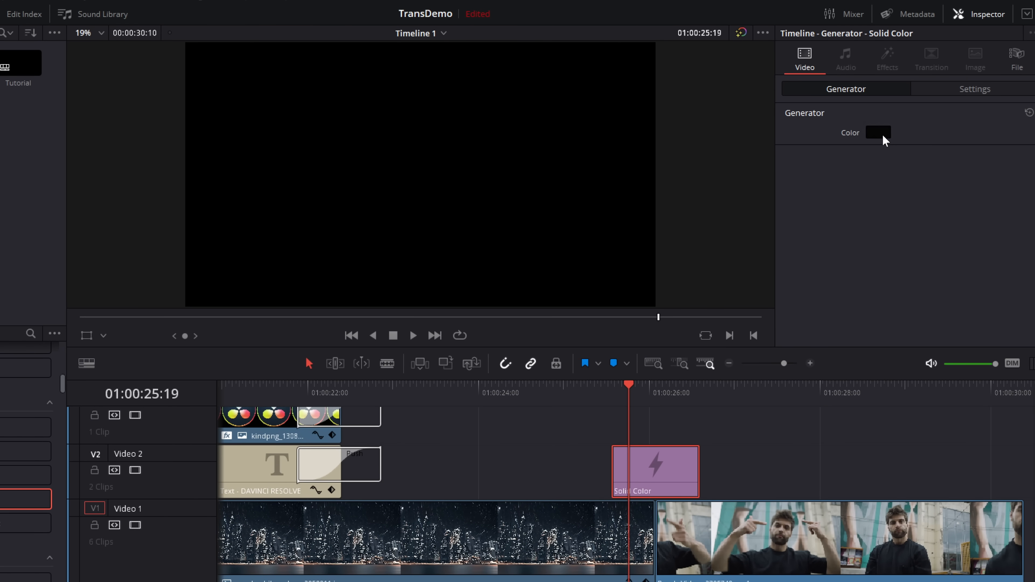
{"action": "left_click", "coordinate": [878, 132]}
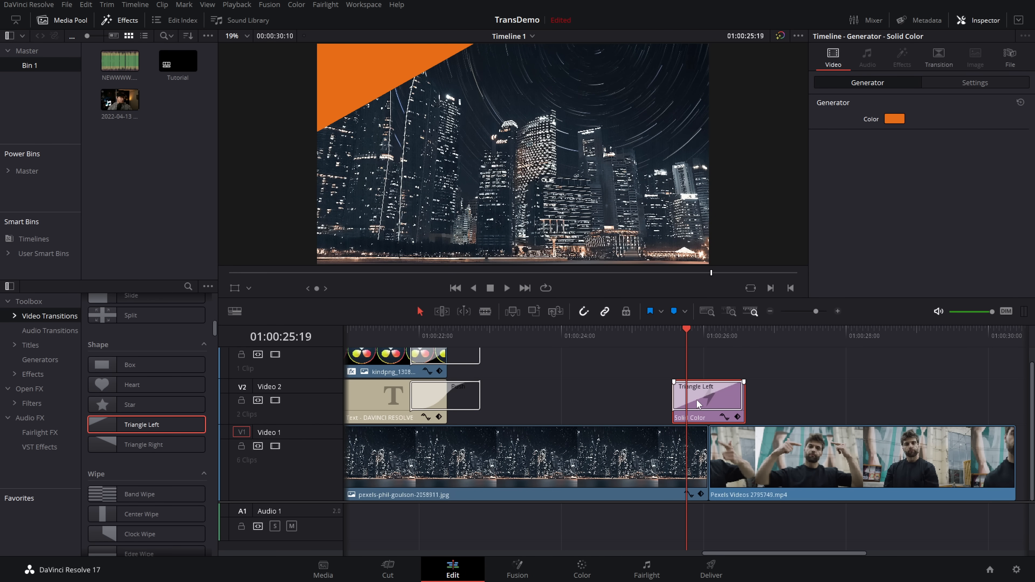
Step: Ease the Triangle Left wipe on the orange Solid Color clip In & Out
{"action": "left_click", "coordinate": [669, 401]}
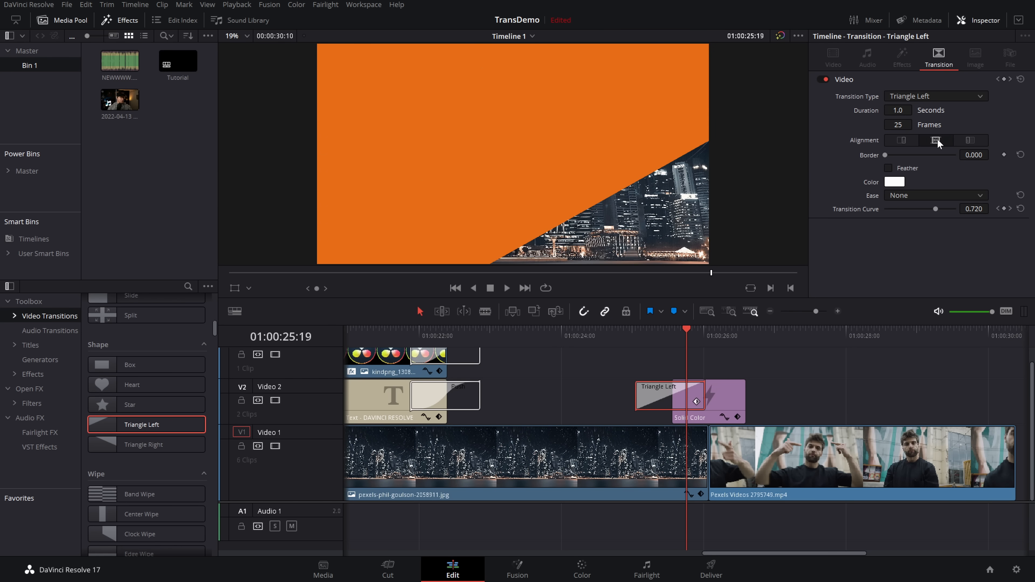
{"action": "left_click", "coordinate": [934, 195]}
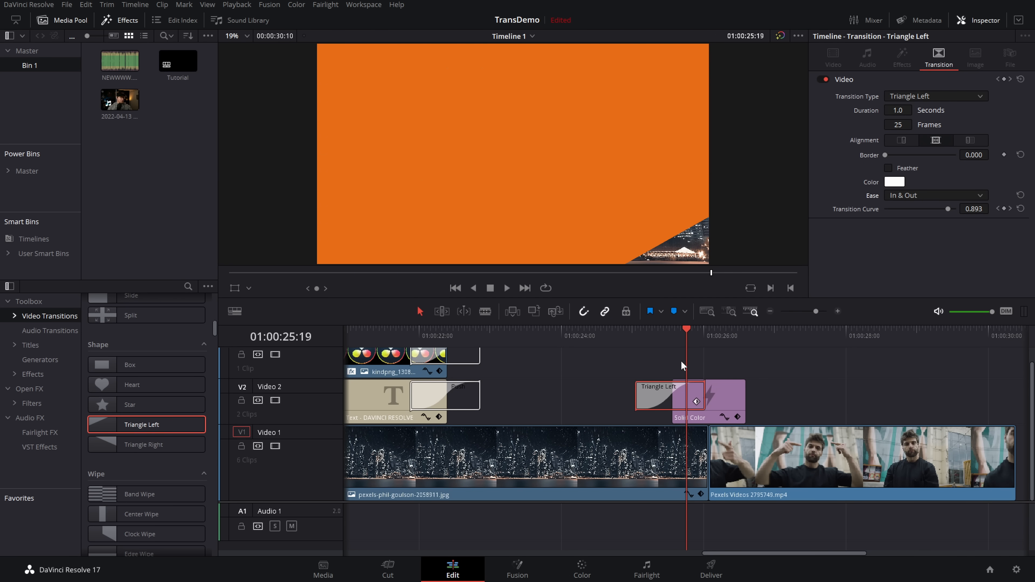
{"action": "mouse_move", "coordinate": [654, 404]}
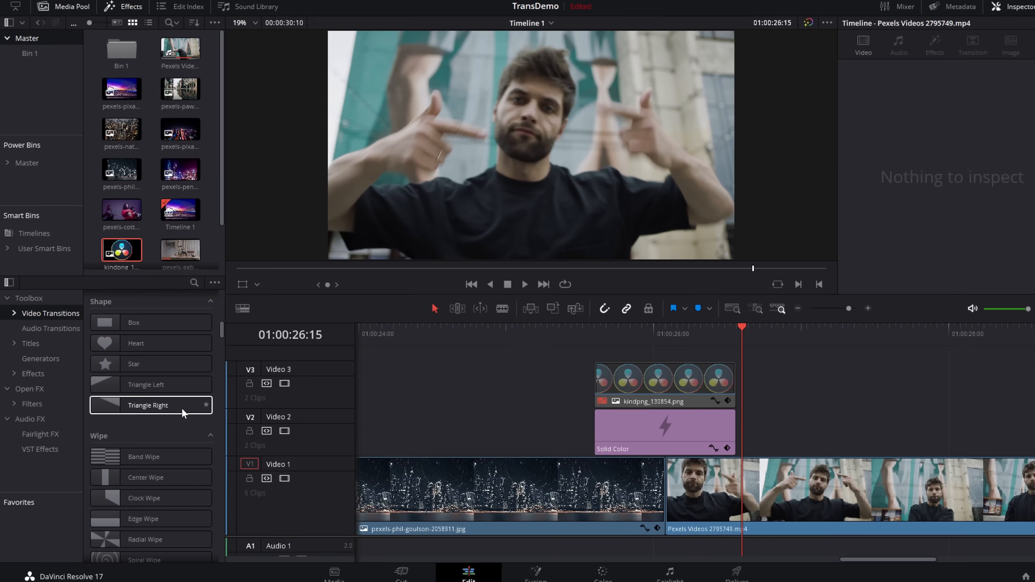
{"action": "scroll", "scroll_direction": "down", "scroll_amount": 3}
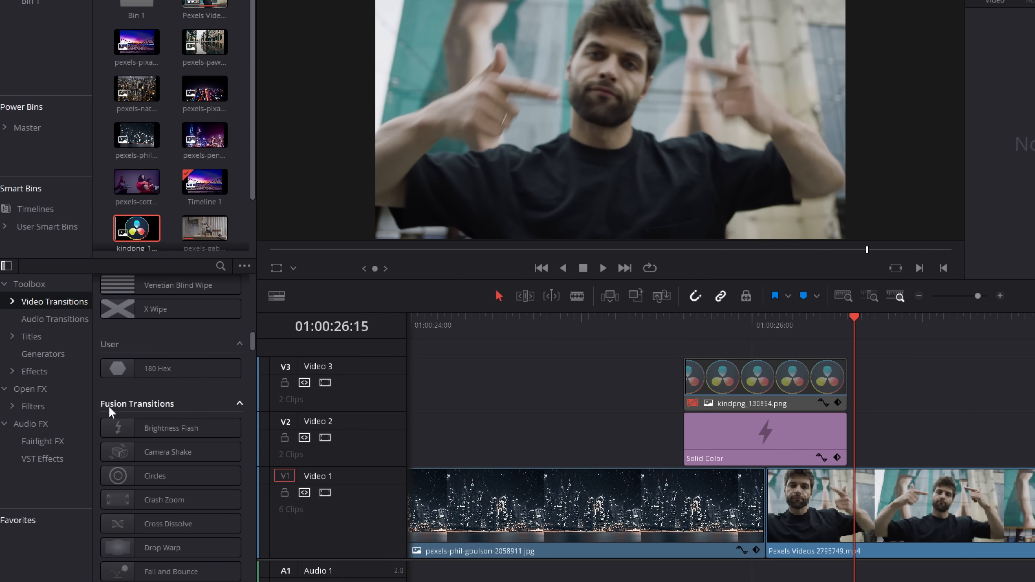
{"action": "left_click", "coordinate": [155, 382]}
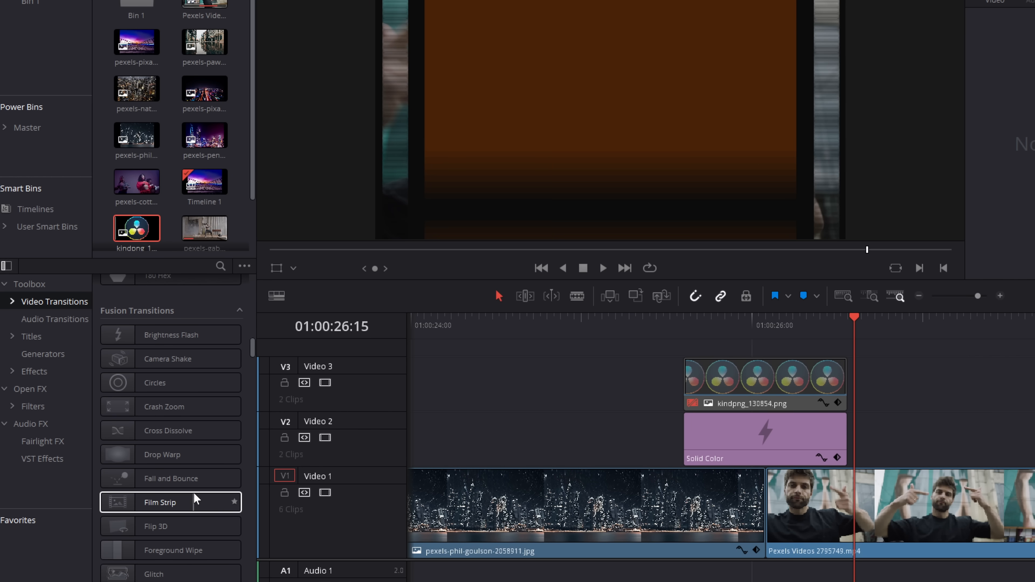
{"action": "scroll", "scroll_direction": "down", "scroll_amount": 3}
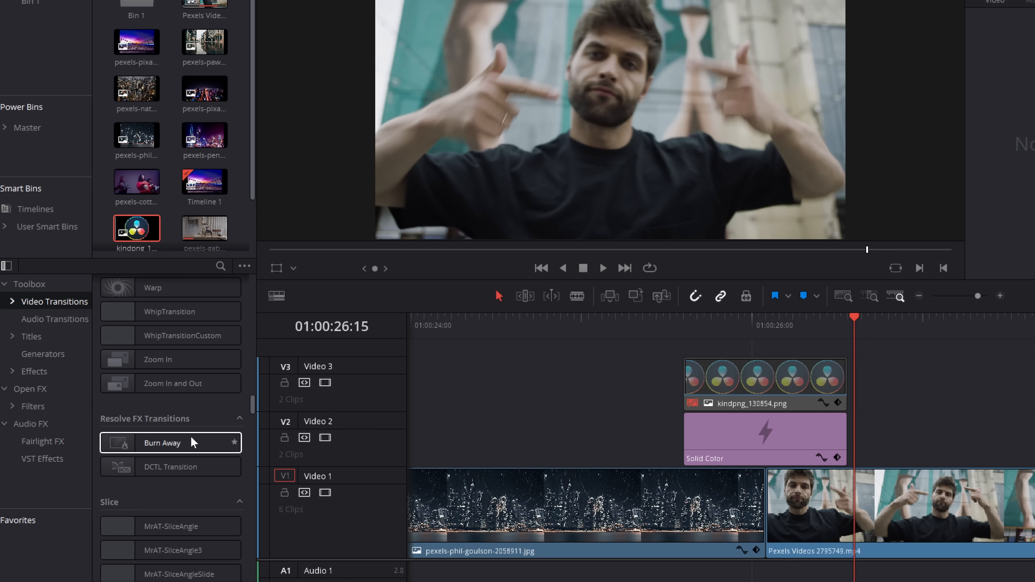
{"action": "mouse_move", "coordinate": [164, 422]}
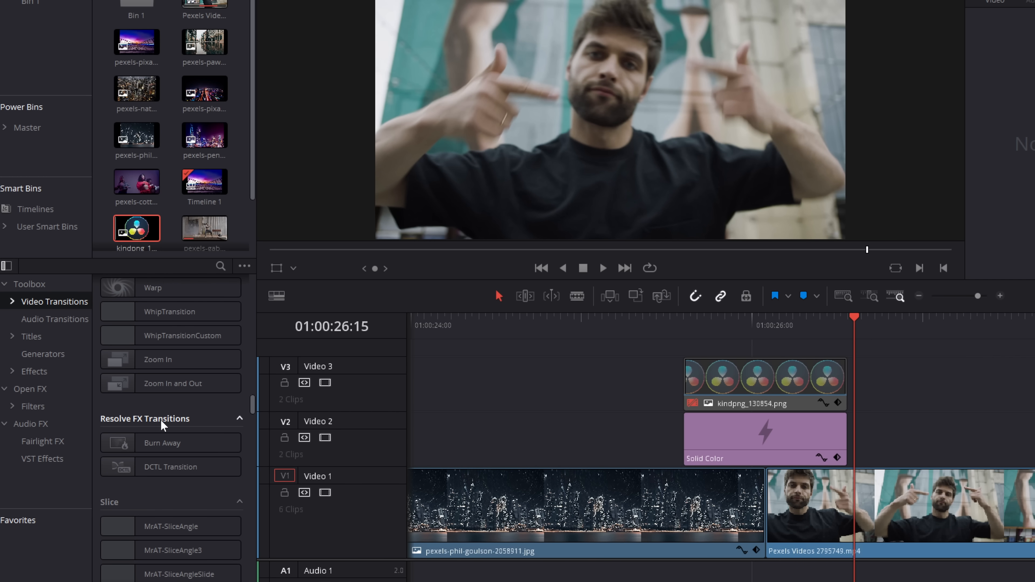